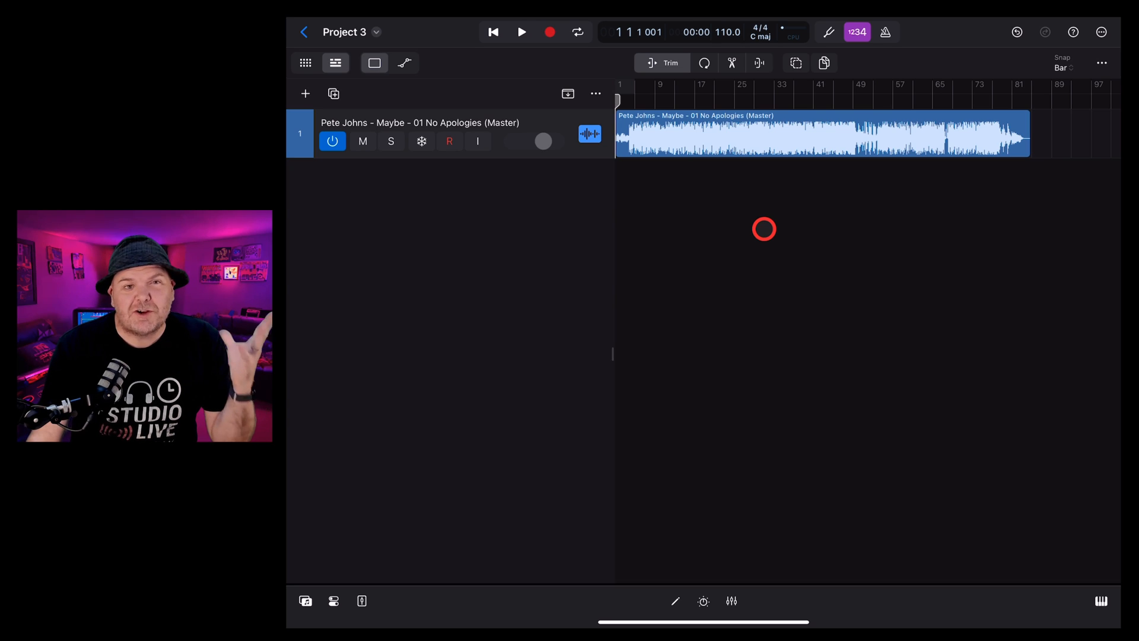
pyautogui.moveTo(728, 145)
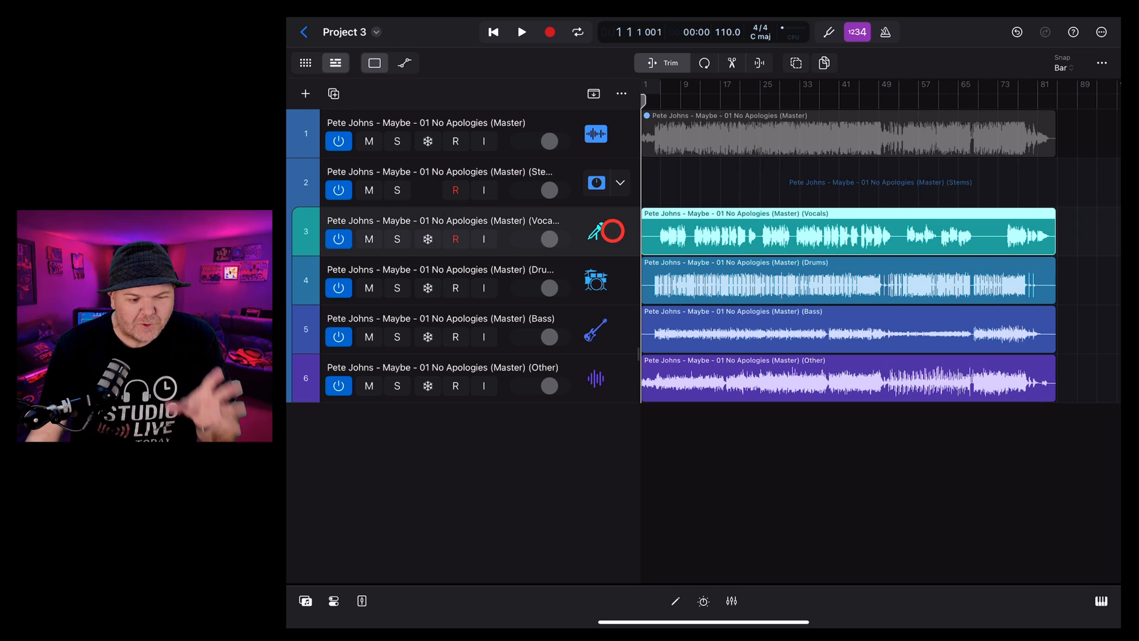
# Run Stem Splitter on the No Apologies master region to create vocals, drums, bass and other tracks.
pyautogui.click(606, 369)
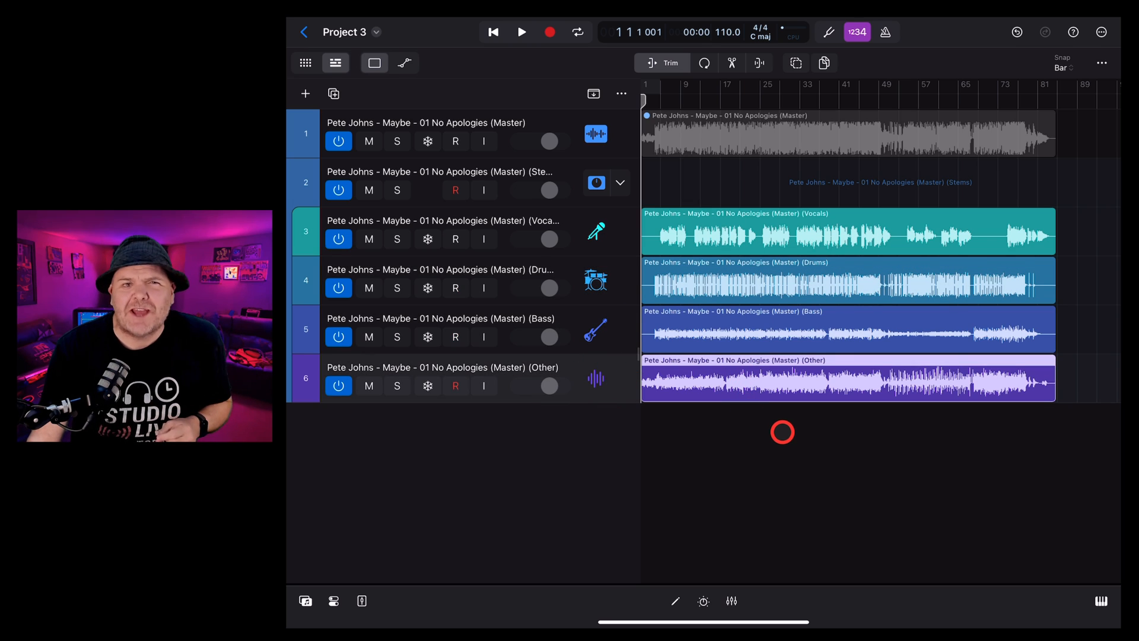
pyautogui.click(456, 141)
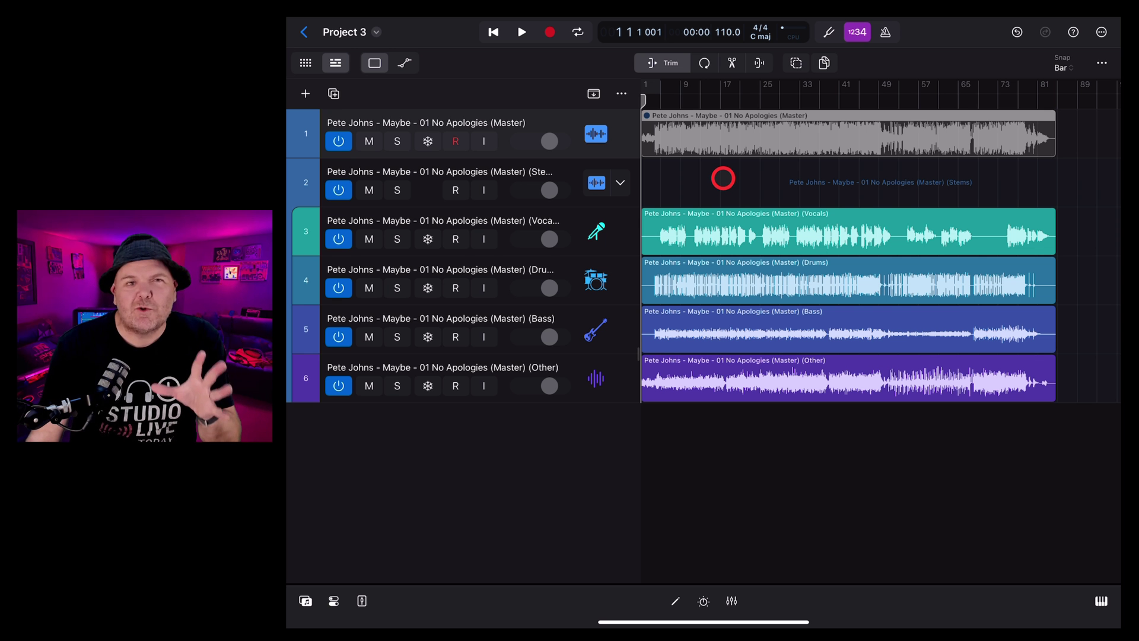
pyautogui.moveTo(680, 130)
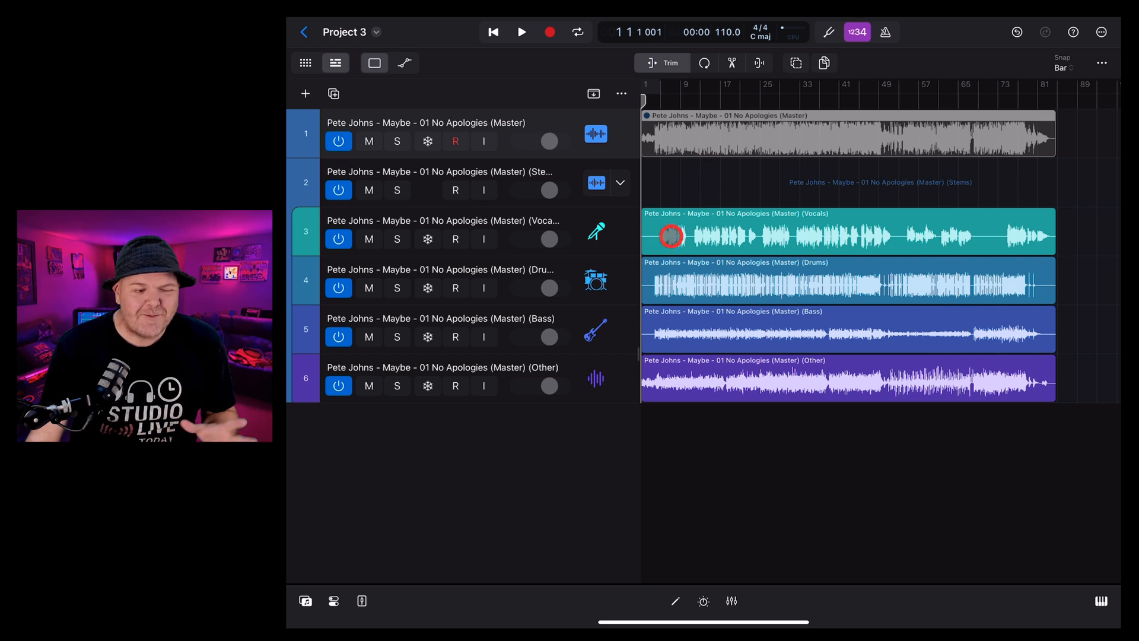
pyautogui.click(456, 288)
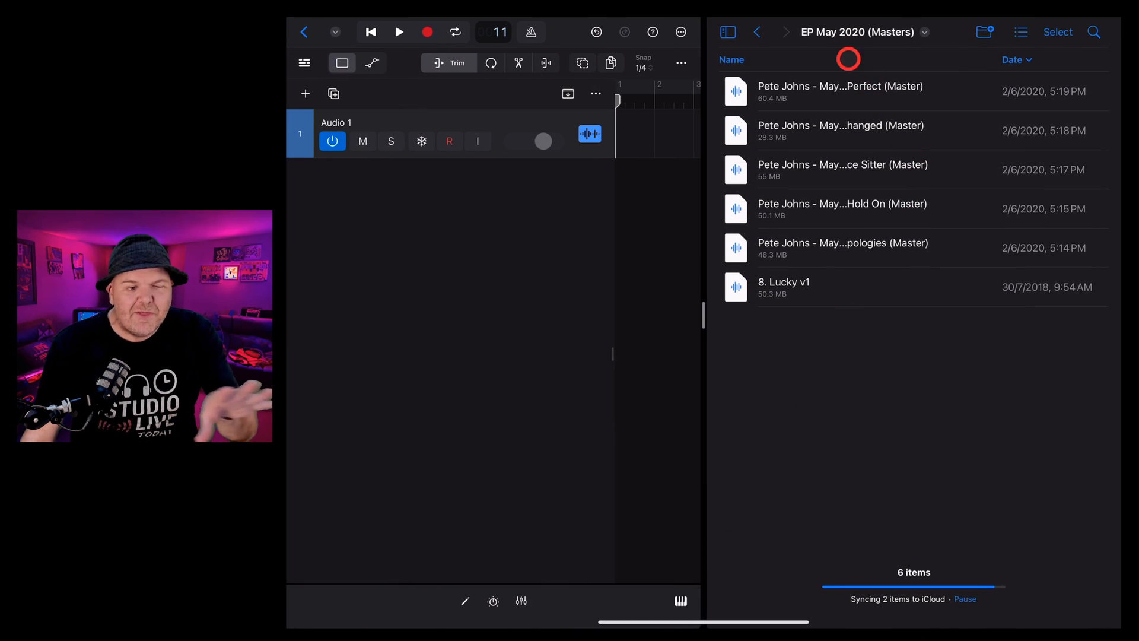
pyautogui.moveTo(825, 243)
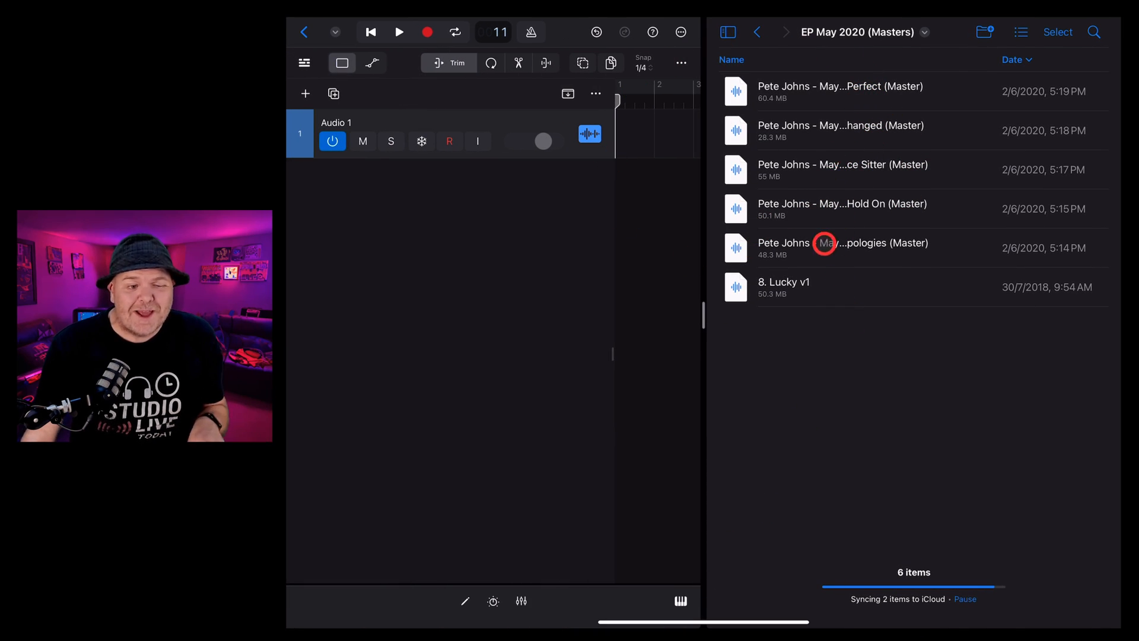
pyautogui.moveTo(829, 114)
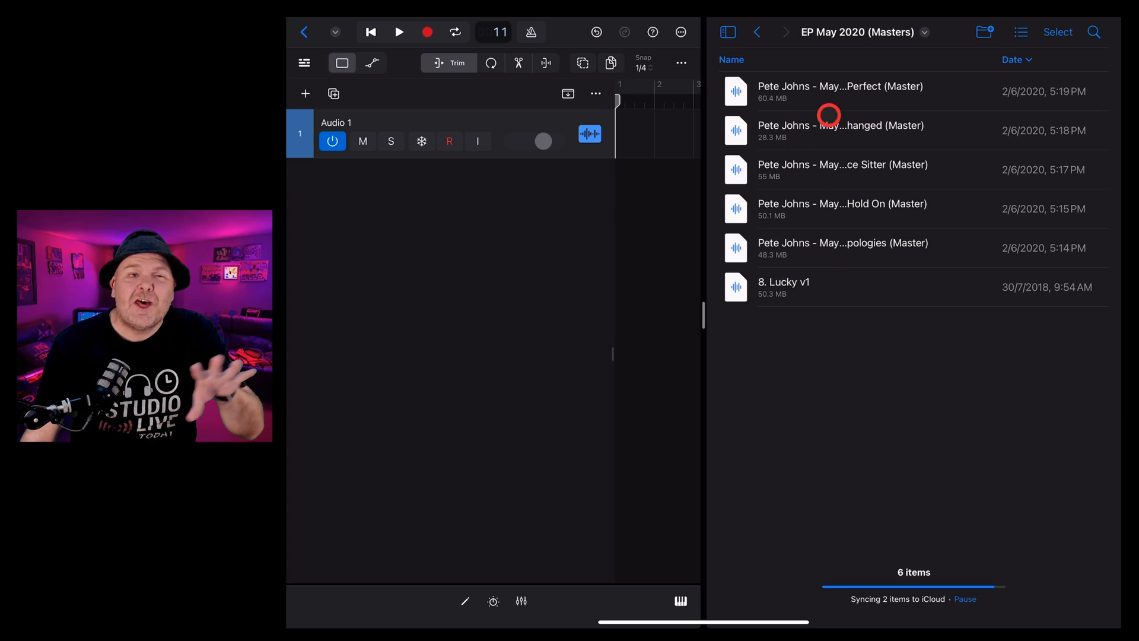
pyautogui.moveTo(831, 232)
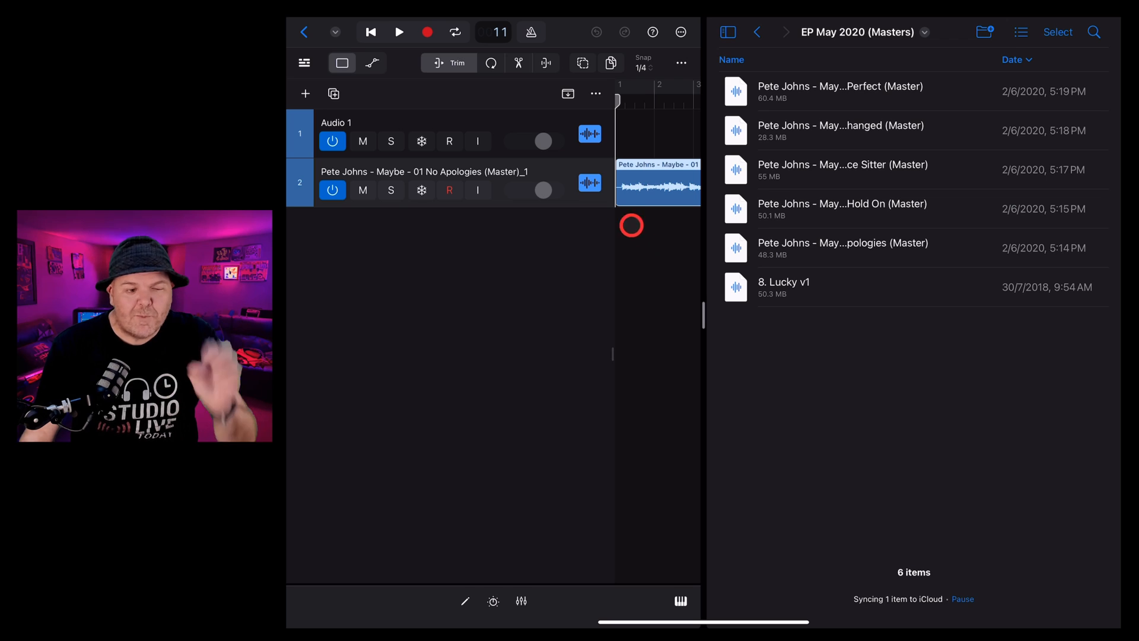
# Select the imported No Apologies region and bring up its Stem Splitter options.
pyautogui.click(334, 32)
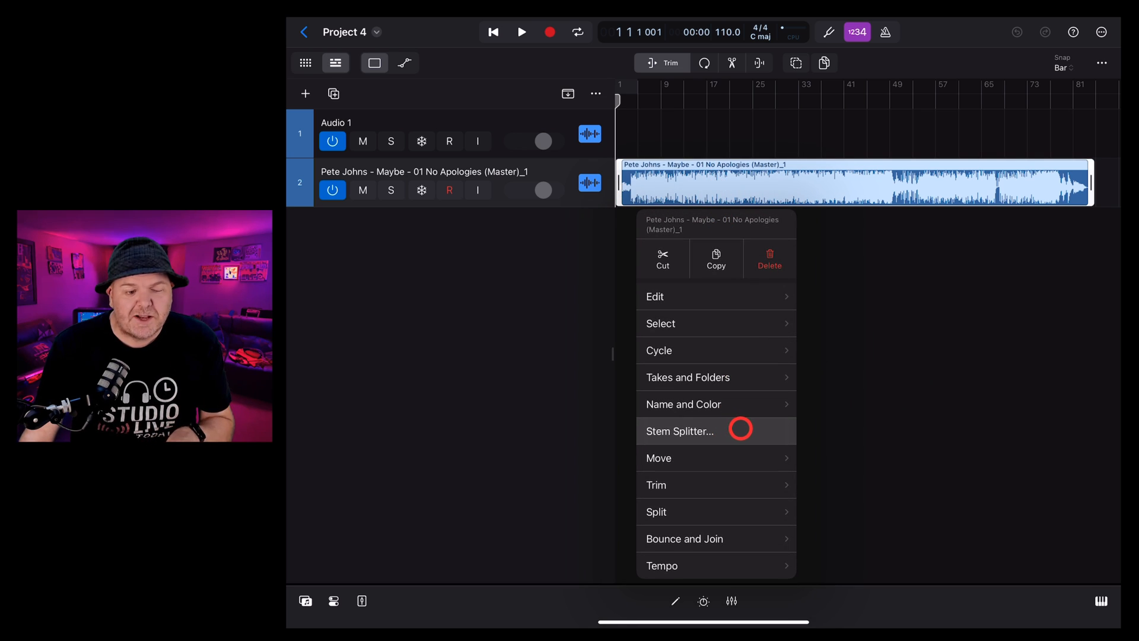
pyautogui.click(679, 431)
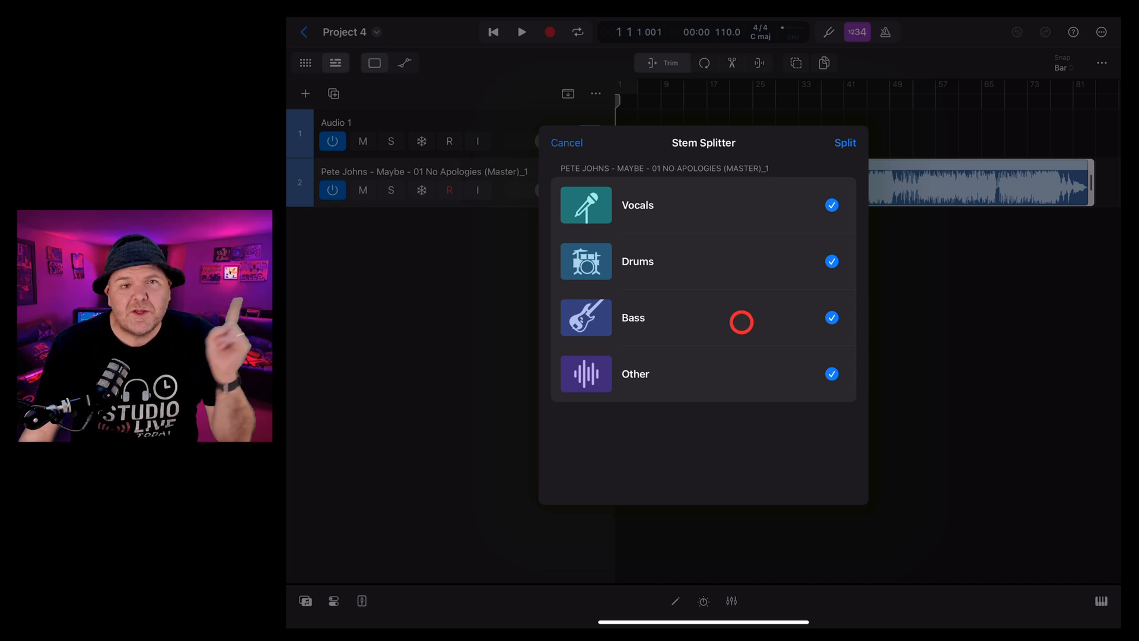
pyautogui.moveTo(718, 262)
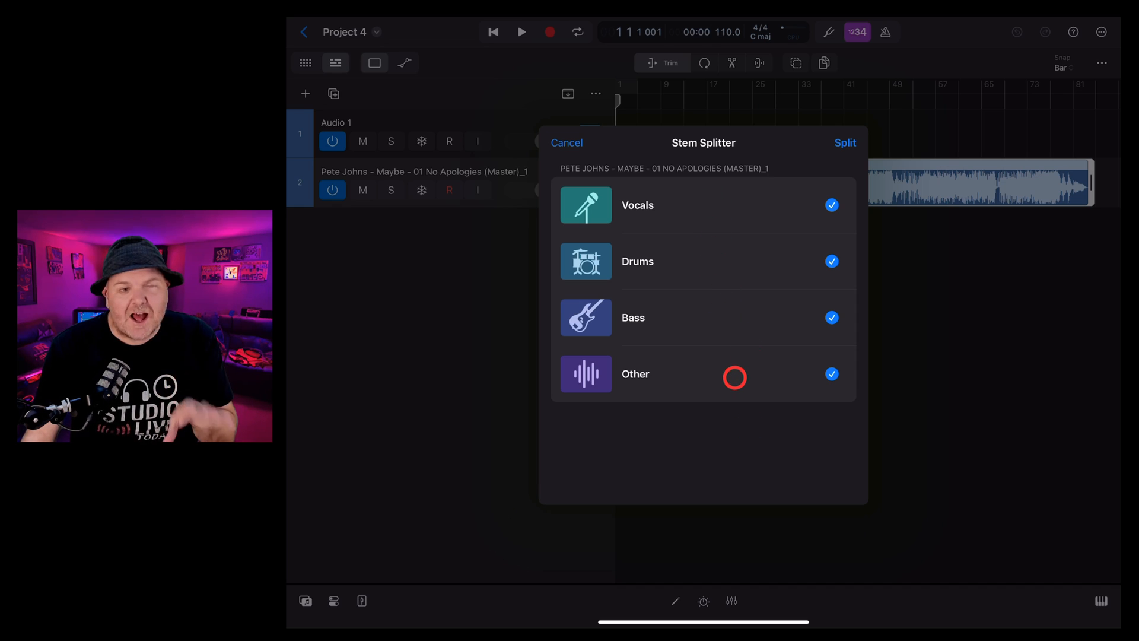
# Re-tick Vocals and Other so all four stems are checked, then split the region.
pyautogui.click(832, 205)
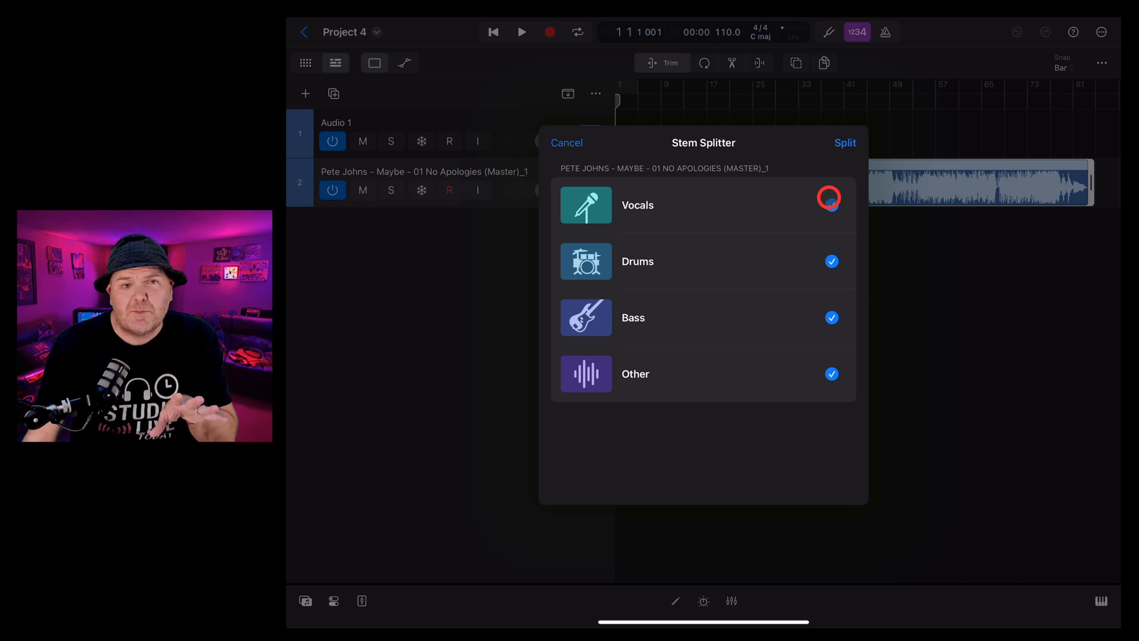
pyautogui.click(832, 205)
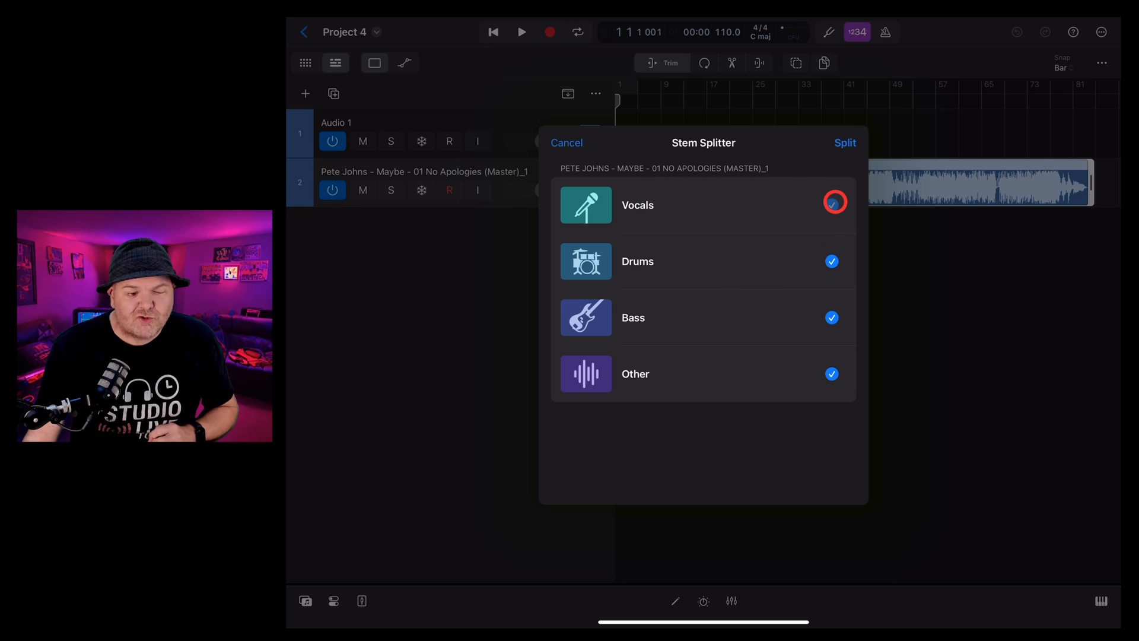
pyautogui.click(832, 204)
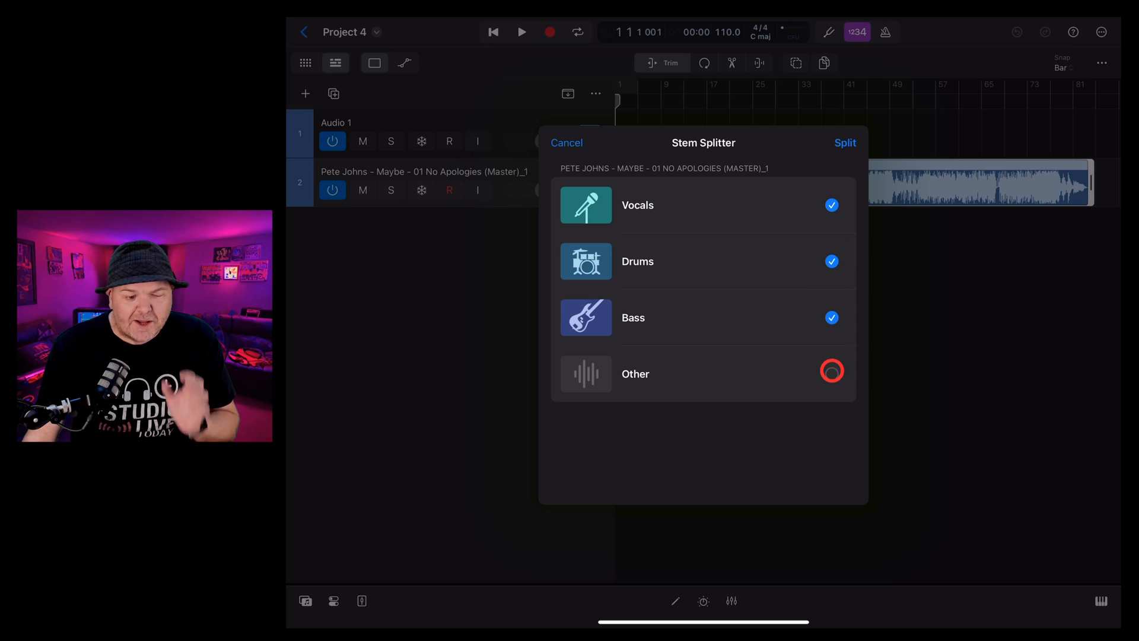
pyautogui.click(832, 373)
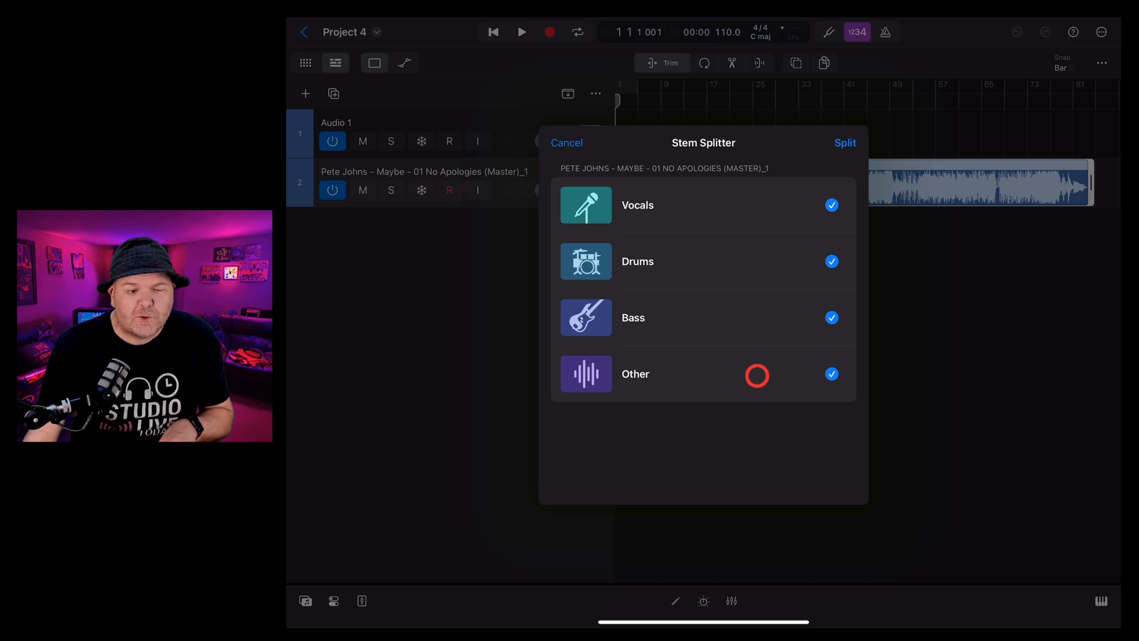
pyautogui.click(845, 143)
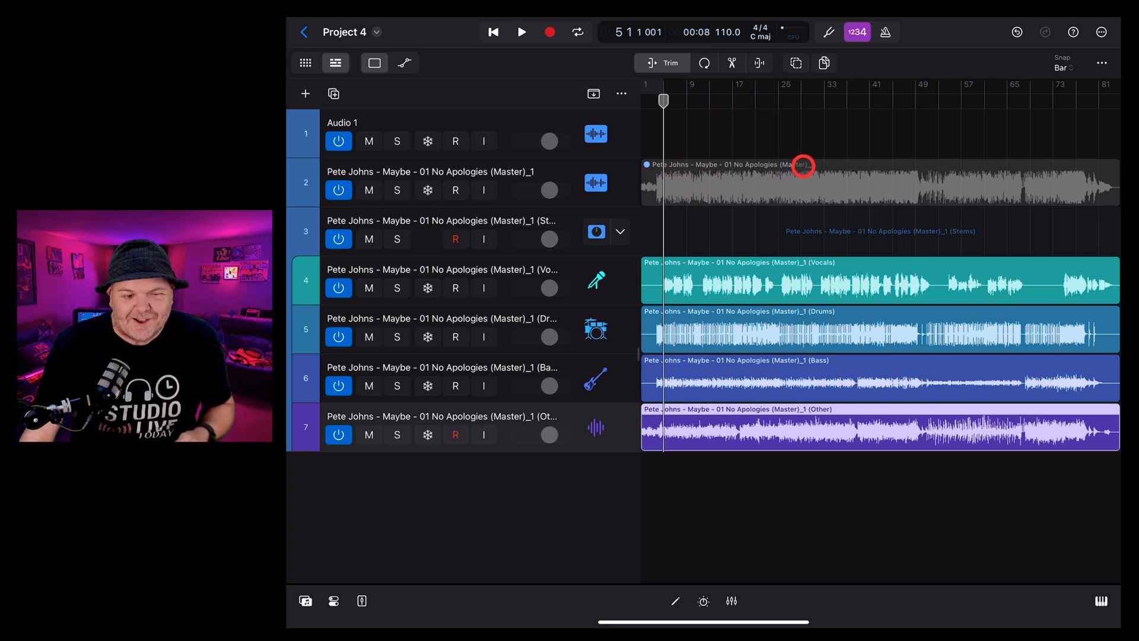
# Play the project briefly to hear the split stems, then stop.
pyautogui.click(521, 32)
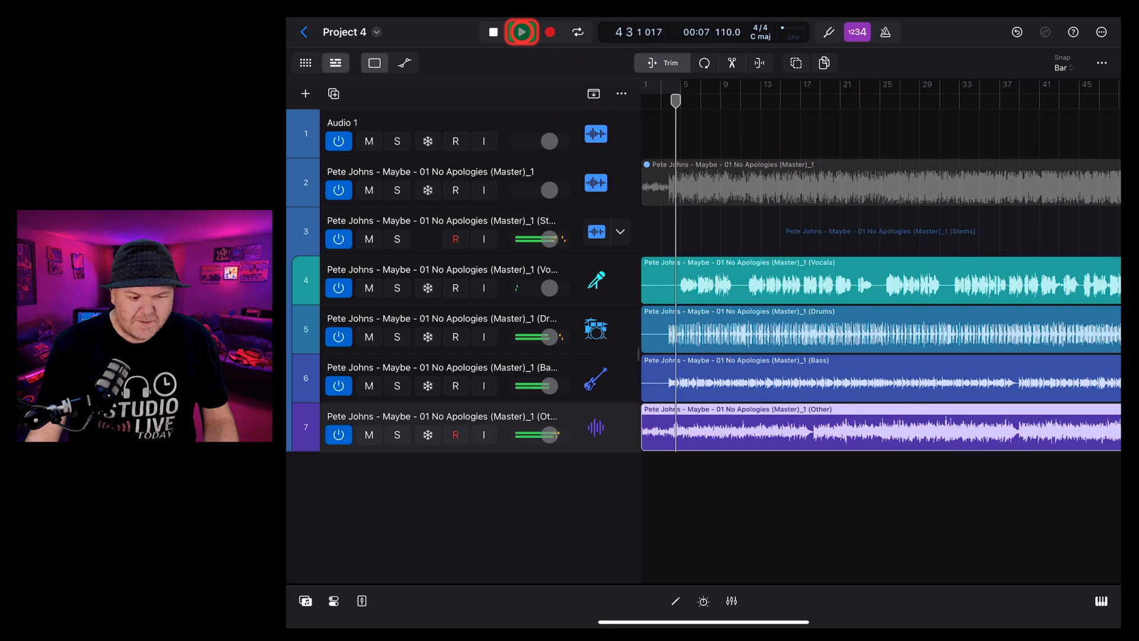
pyautogui.click(521, 32)
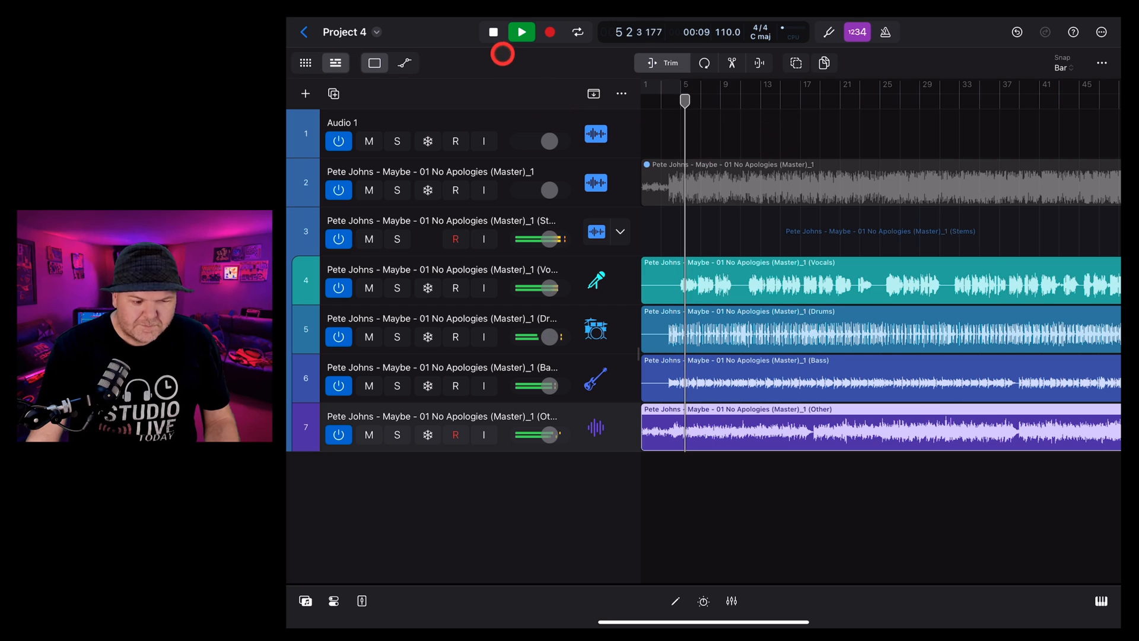
pyautogui.click(493, 32)
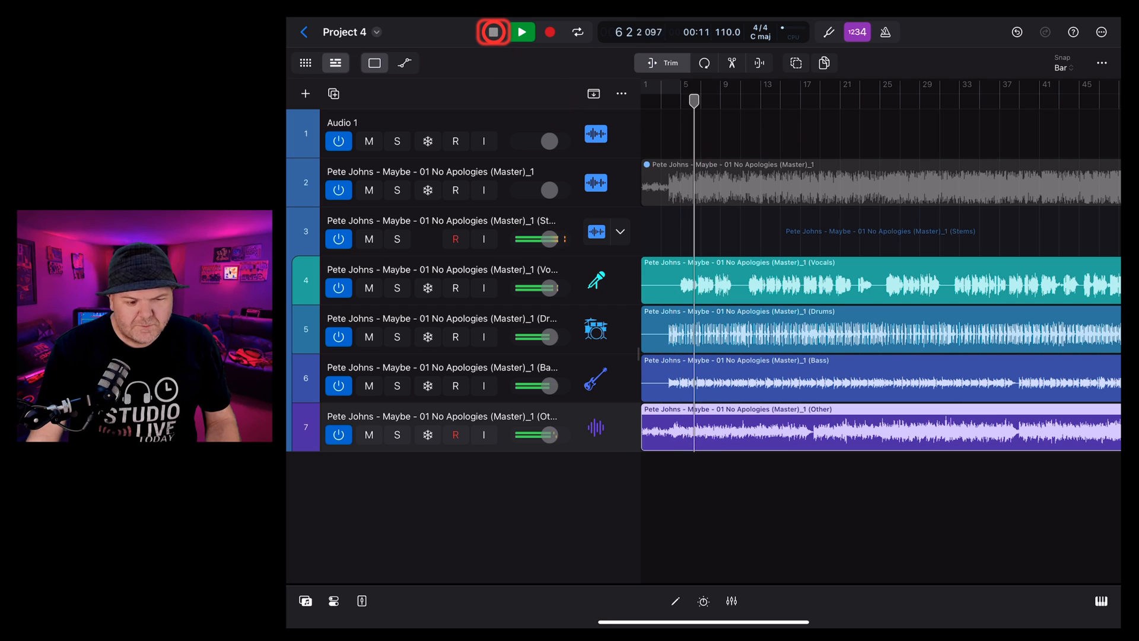
pyautogui.click(492, 32)
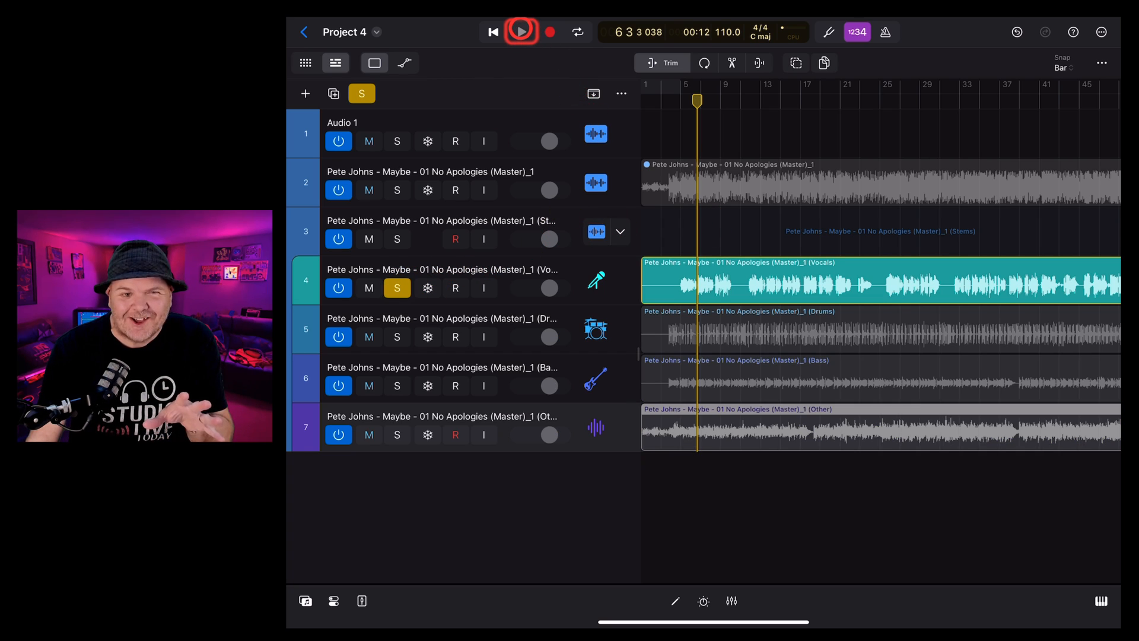
# Play back with only the Vocals stem soloed, then stop.
pyautogui.click(521, 31)
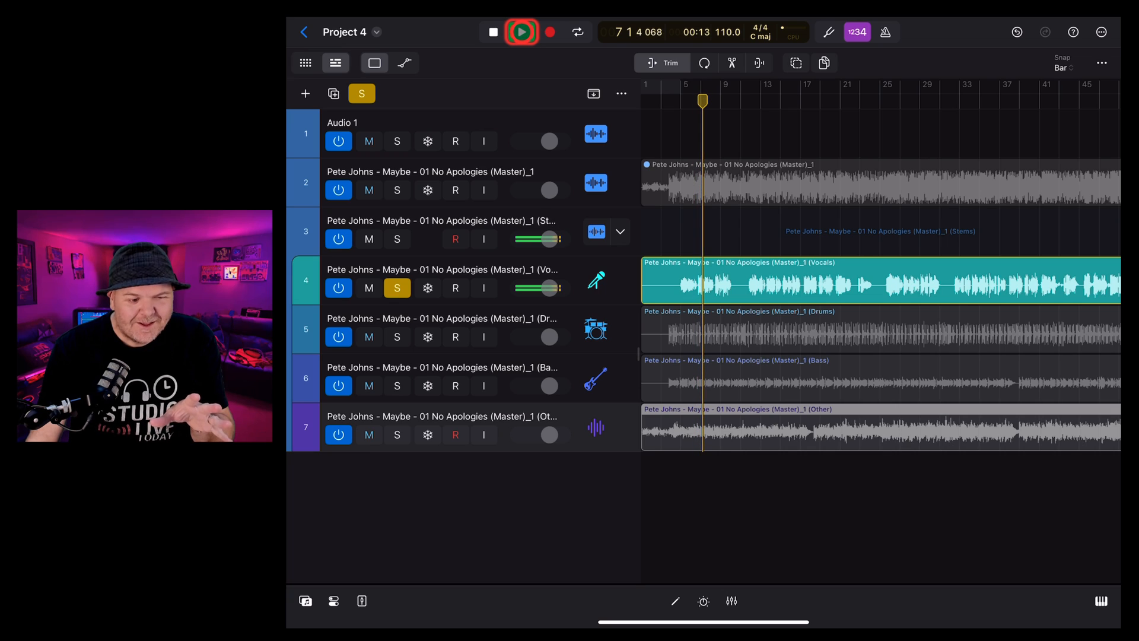
pyautogui.click(521, 32)
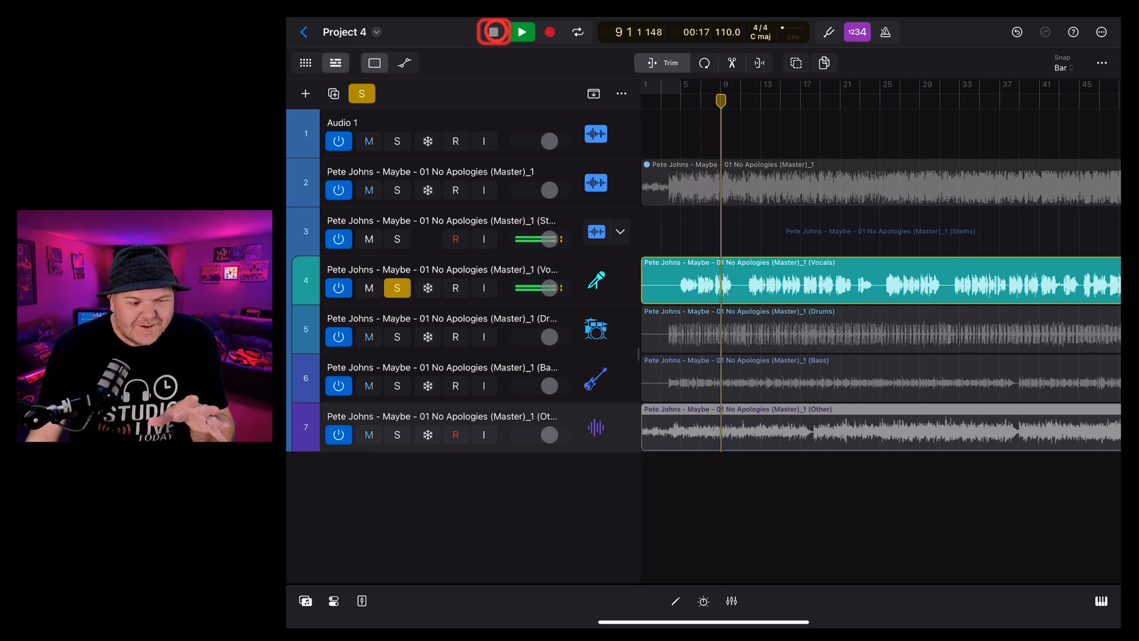
pyautogui.click(522, 32)
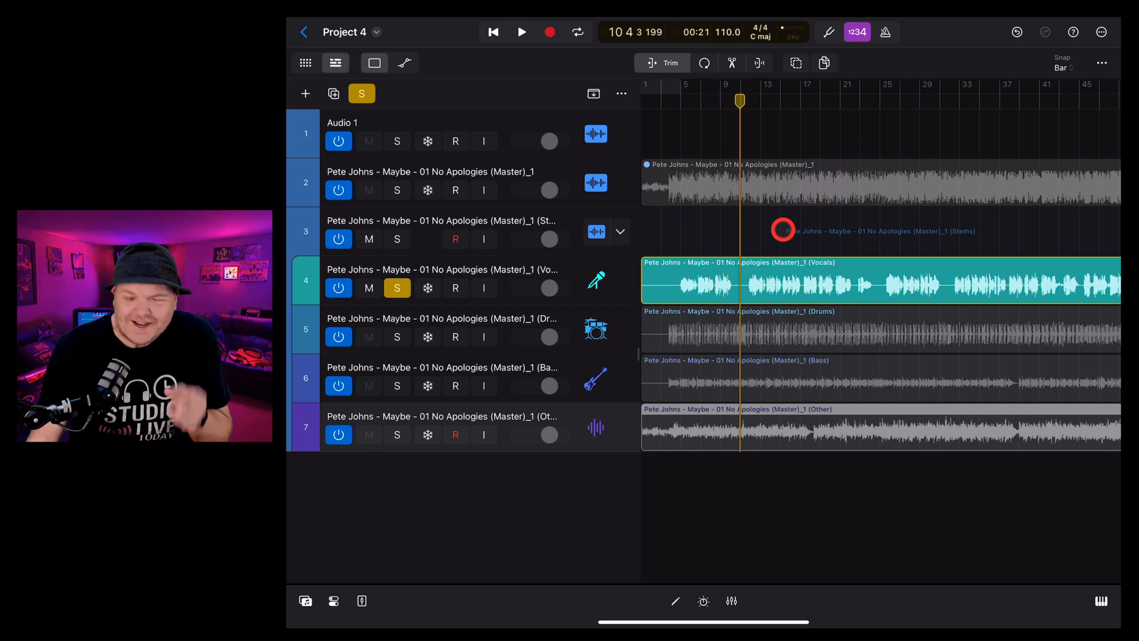
# Move the solo from Vocals to the Drums stem and audition the drums.
pyautogui.click(397, 288)
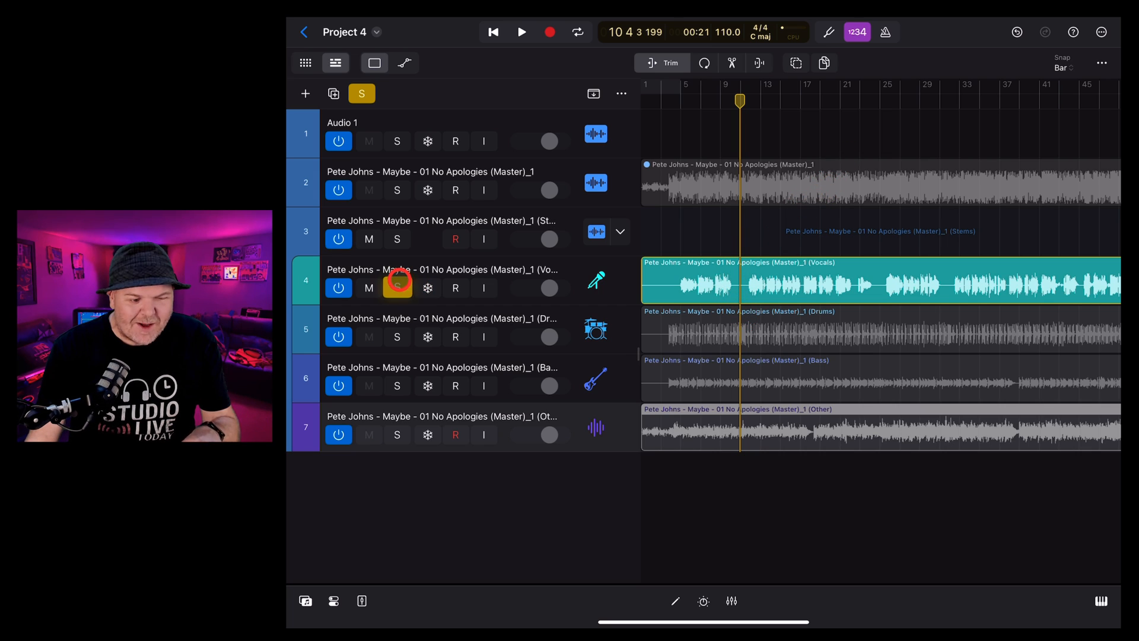
pyautogui.click(397, 336)
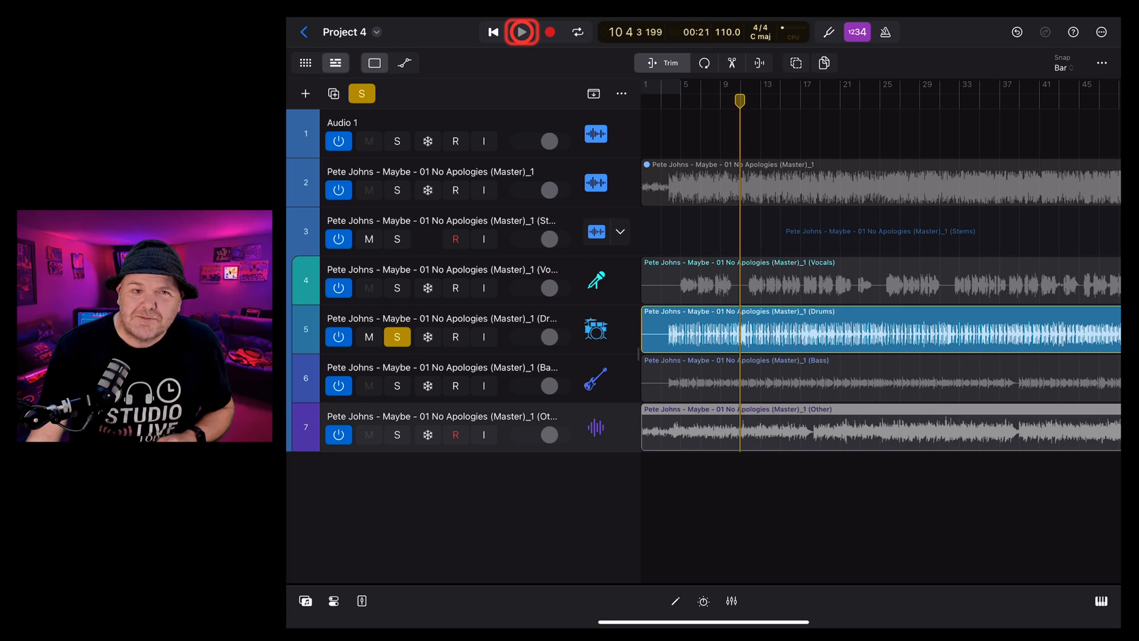
pyautogui.click(520, 32)
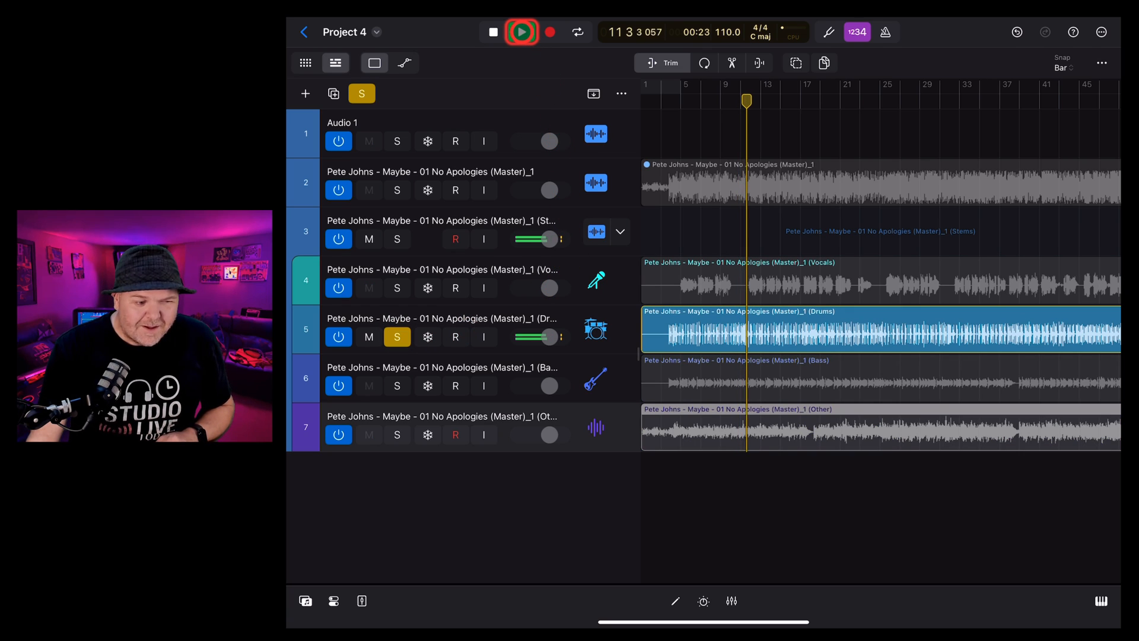
pyautogui.click(521, 32)
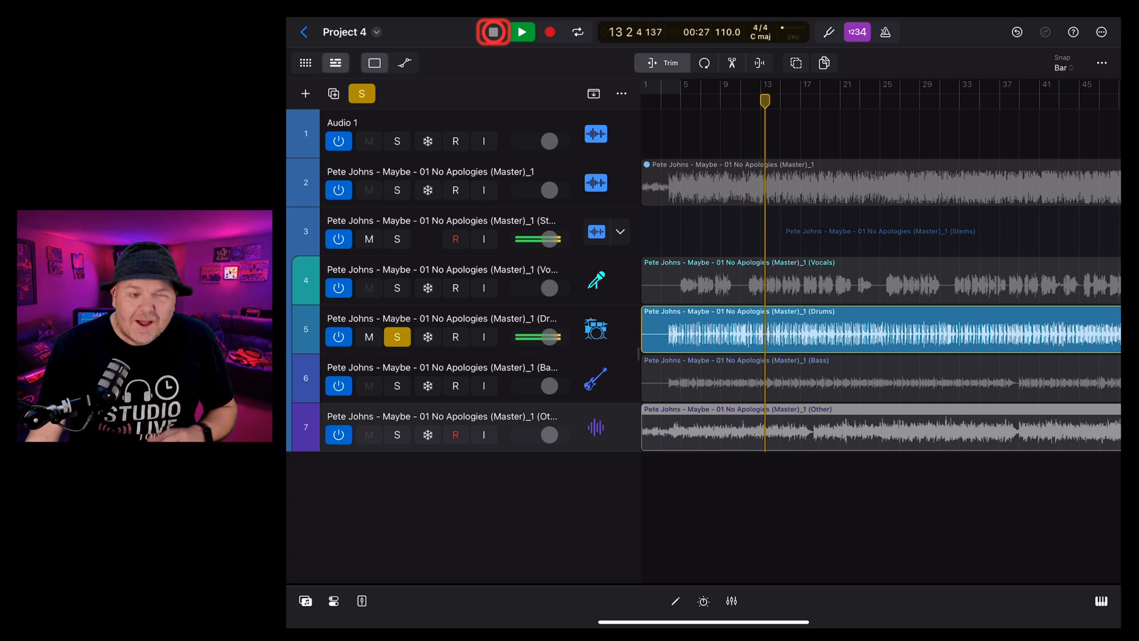
pyautogui.click(494, 32)
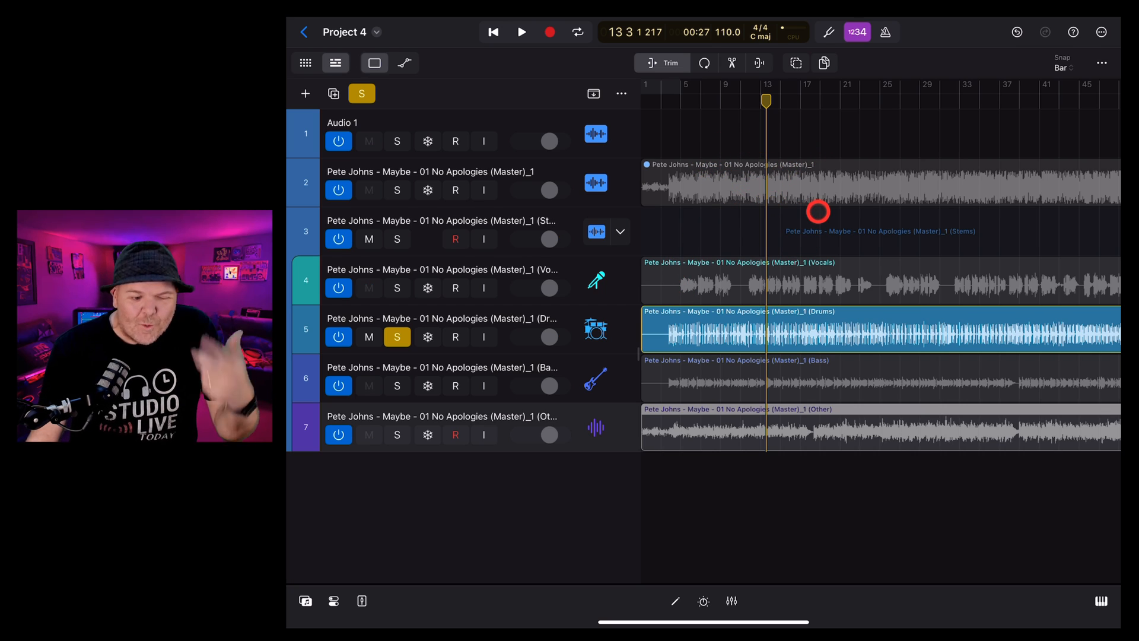
# Solo and audition the Bass stem alone, then move the solo to the Other stem.
pyautogui.click(397, 336)
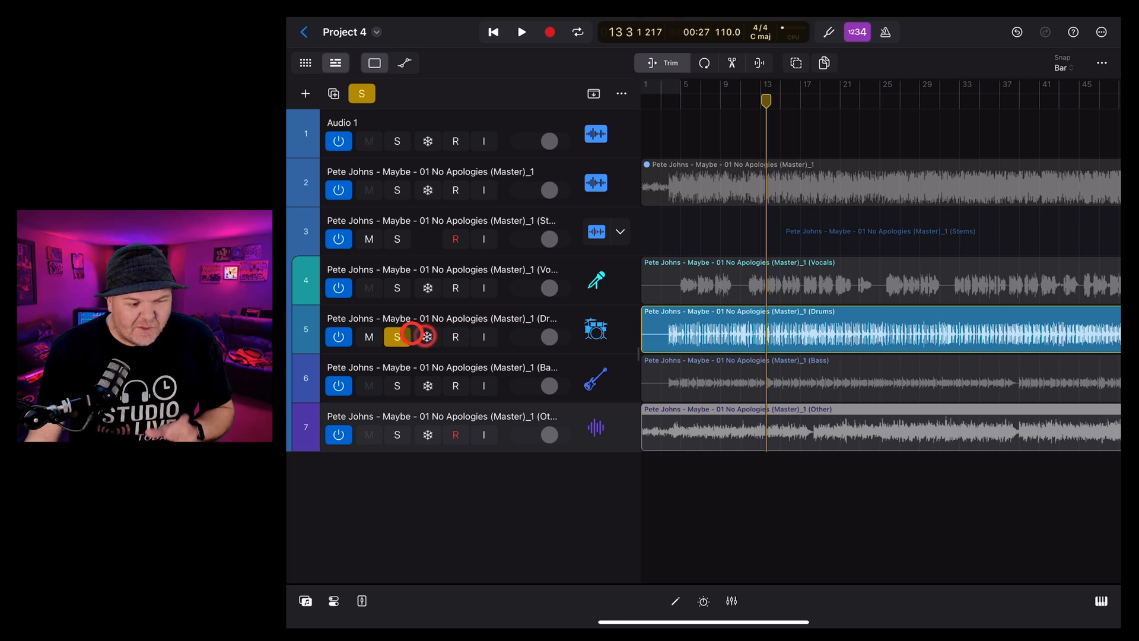
pyautogui.click(397, 385)
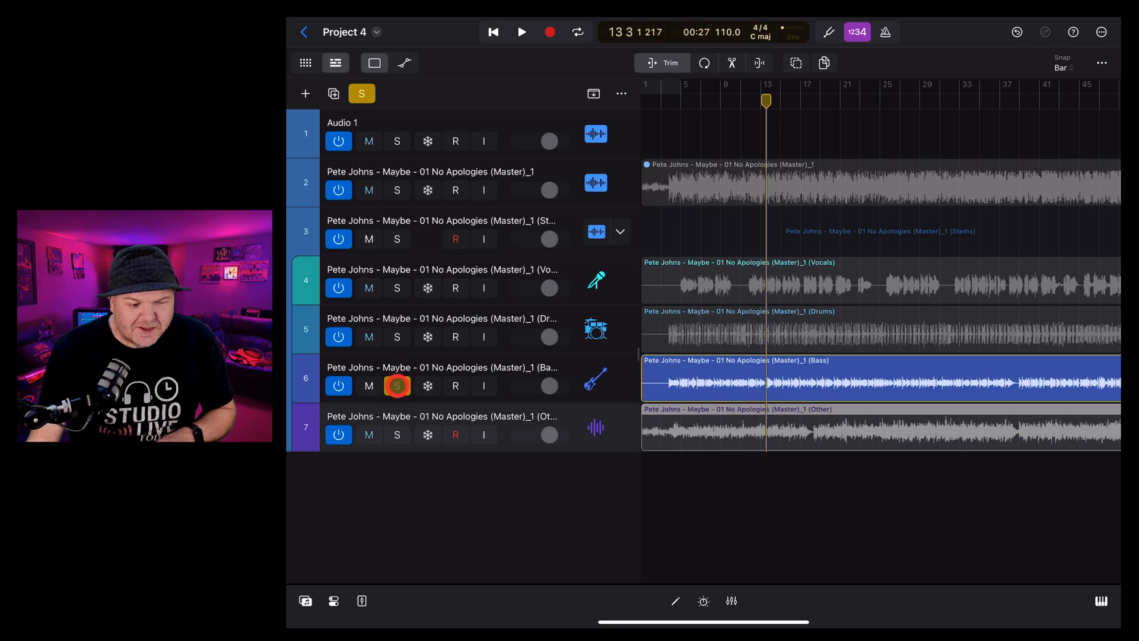
pyautogui.click(521, 32)
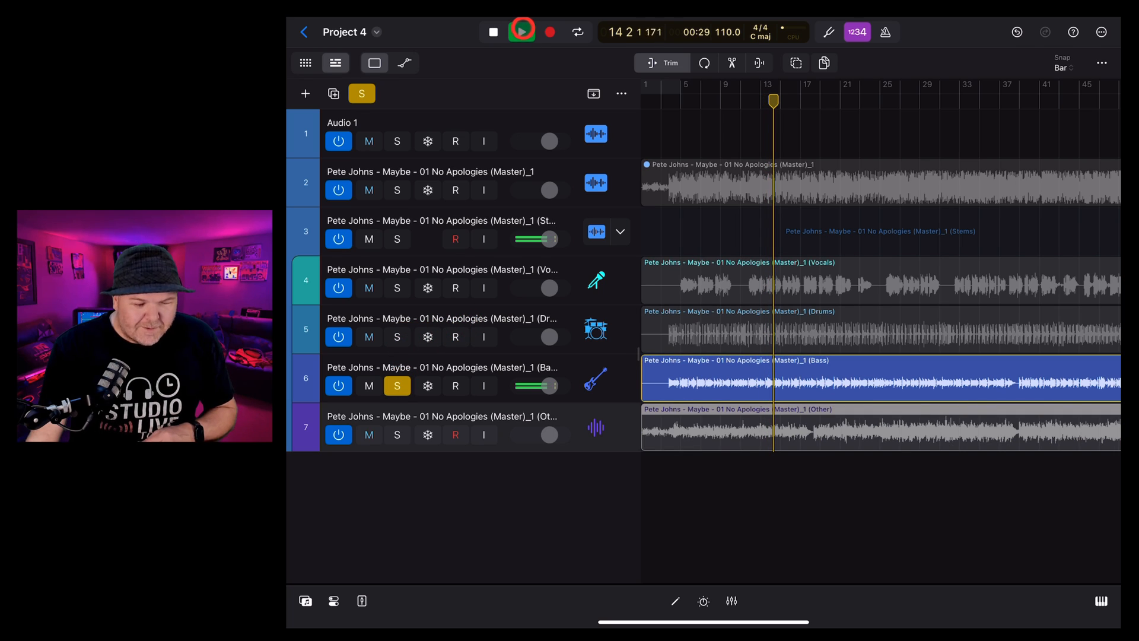
pyautogui.click(521, 31)
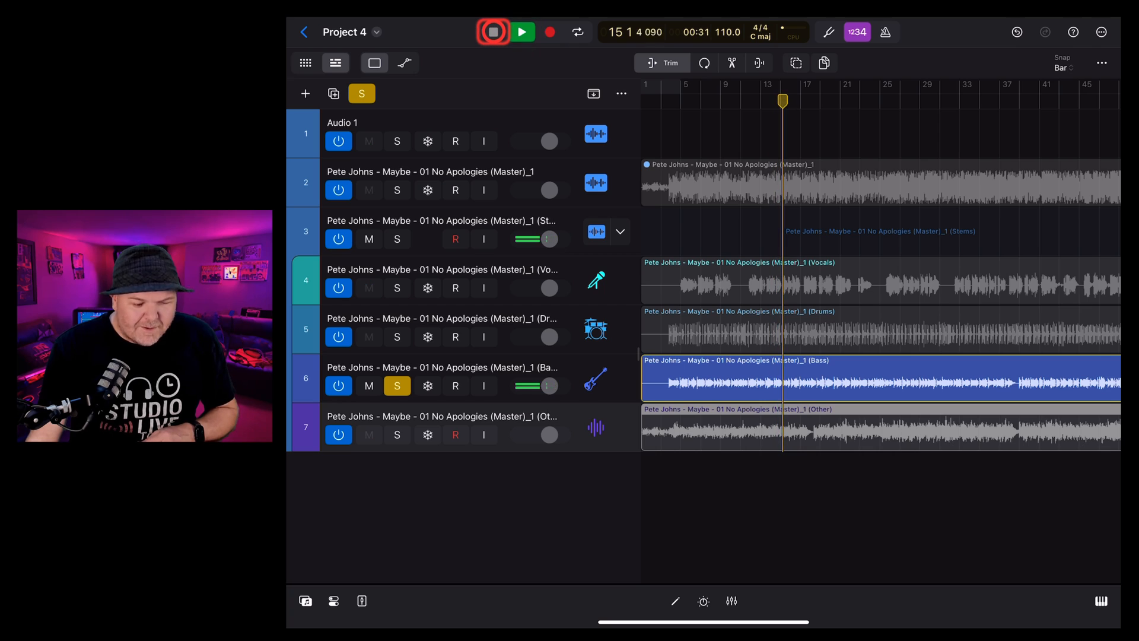
pyautogui.click(522, 32)
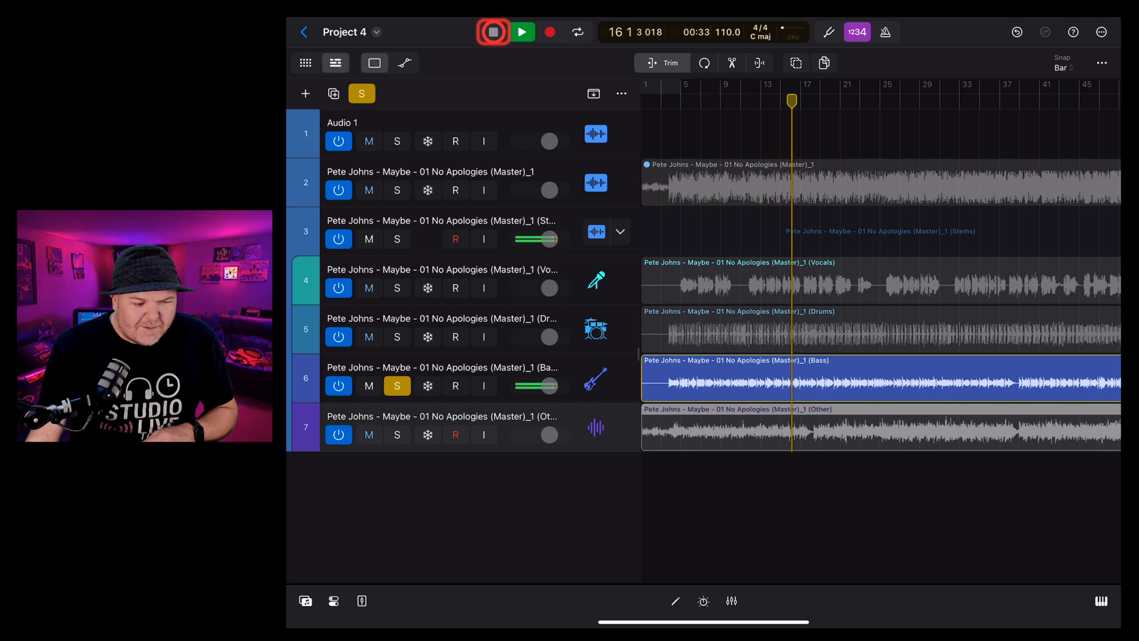
pyautogui.click(493, 31)
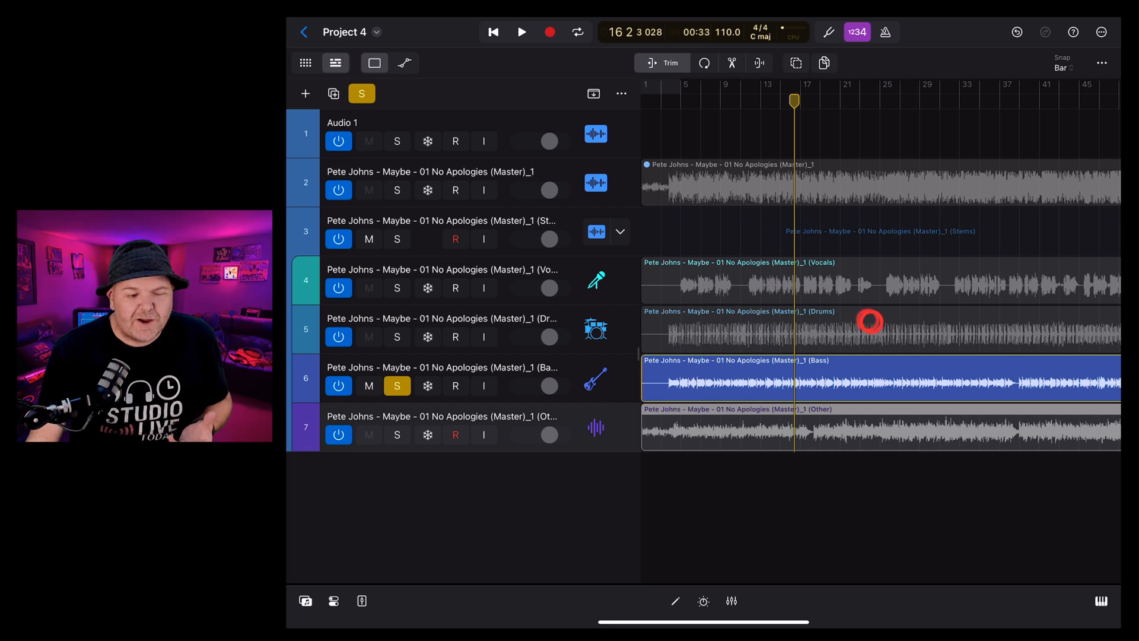
pyautogui.click(397, 386)
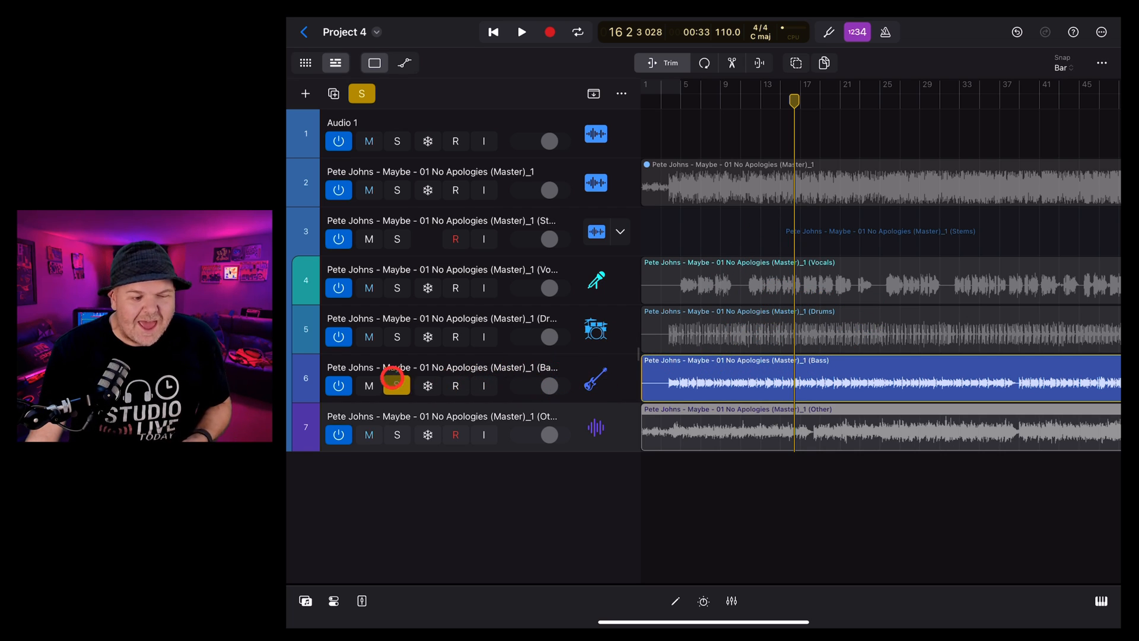
pyautogui.click(397, 386)
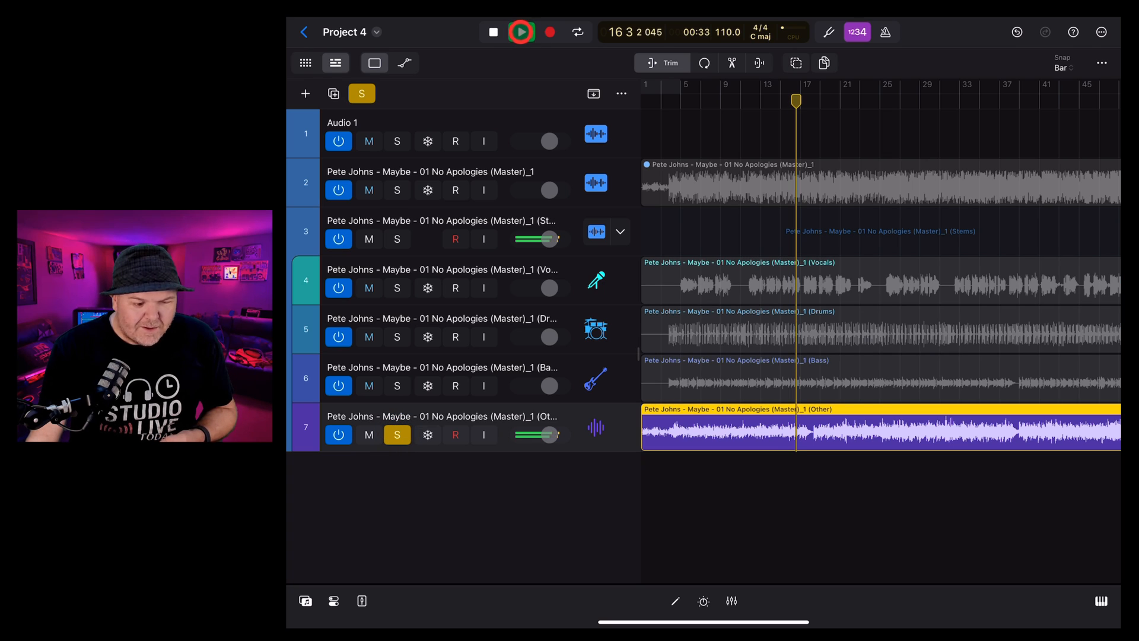
# Play back the soloed Other stem, then stop.
pyautogui.click(521, 32)
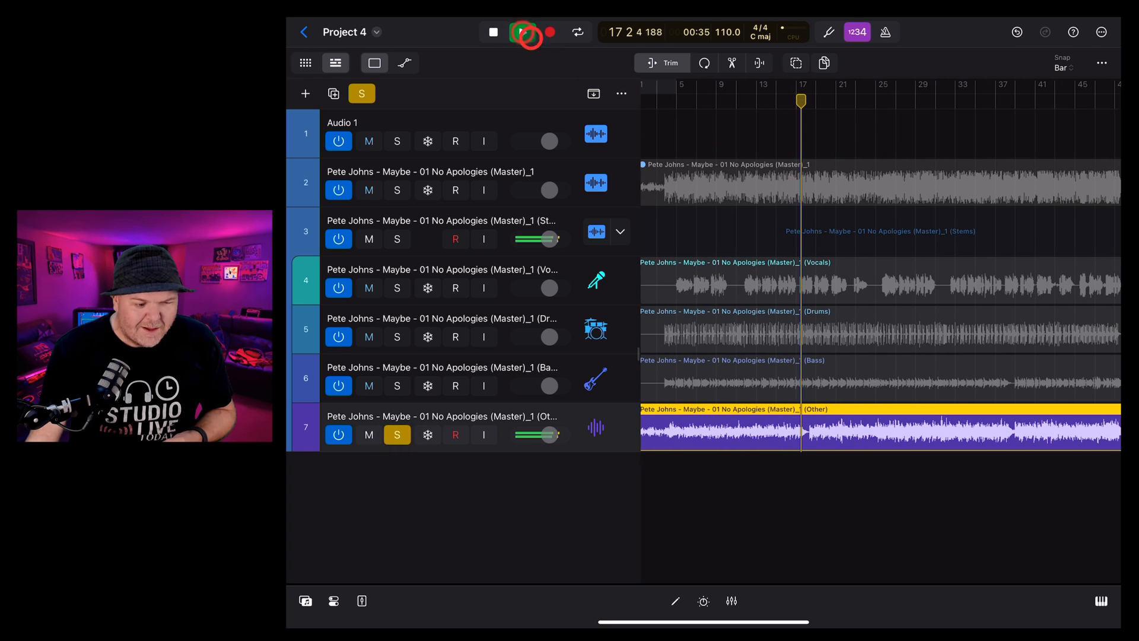
pyautogui.click(521, 32)
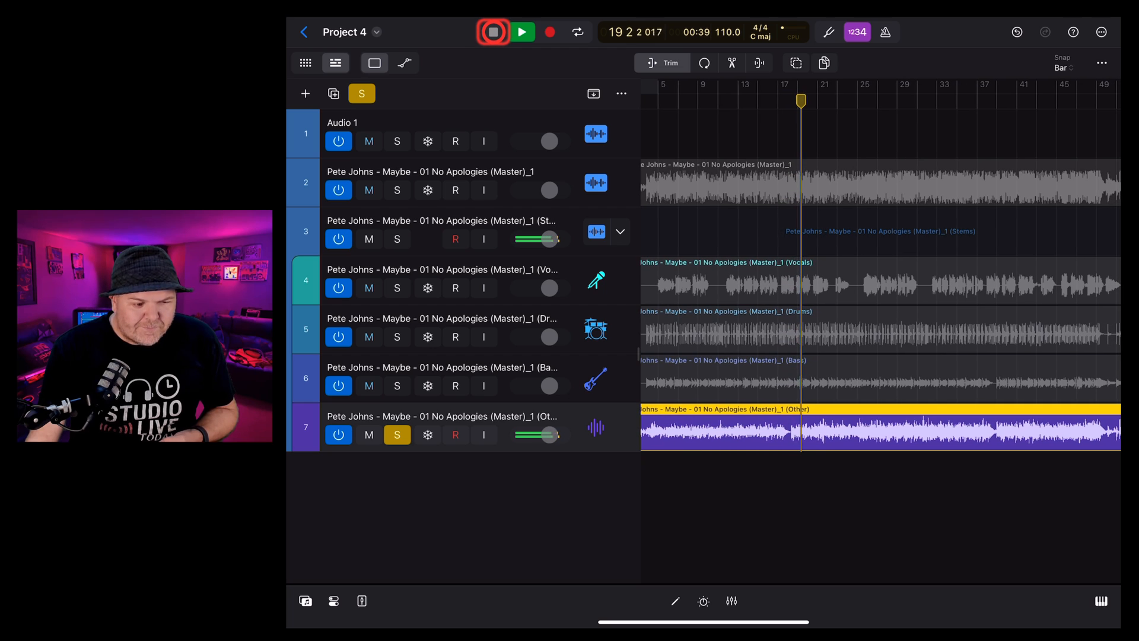
pyautogui.click(493, 31)
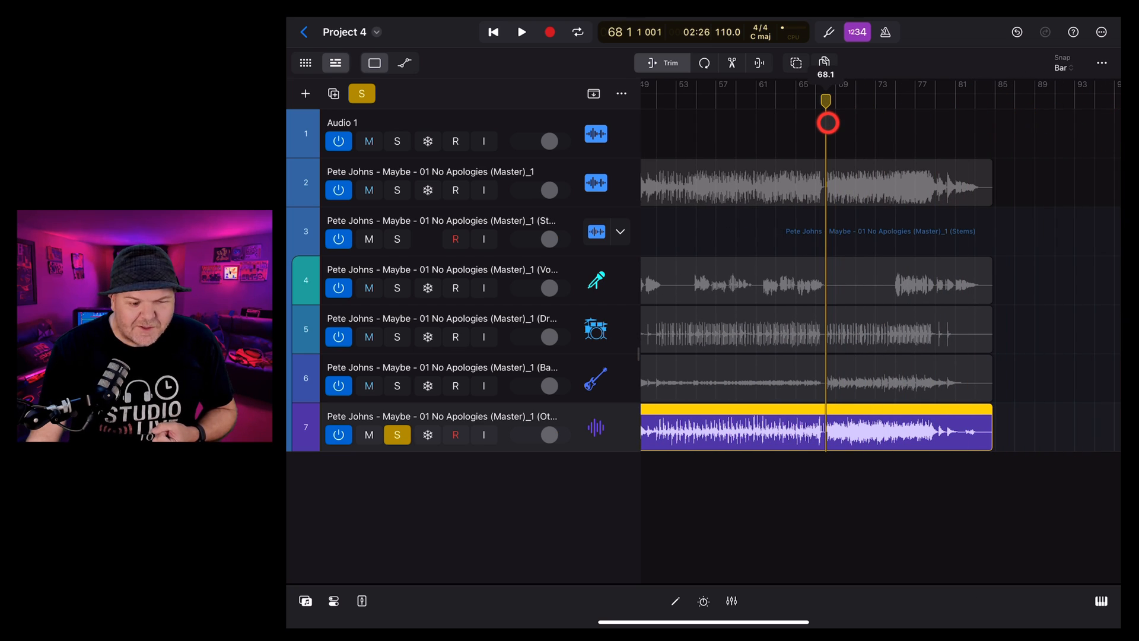
# Move the playhead near the song's end and play from there.
pyautogui.click(397, 435)
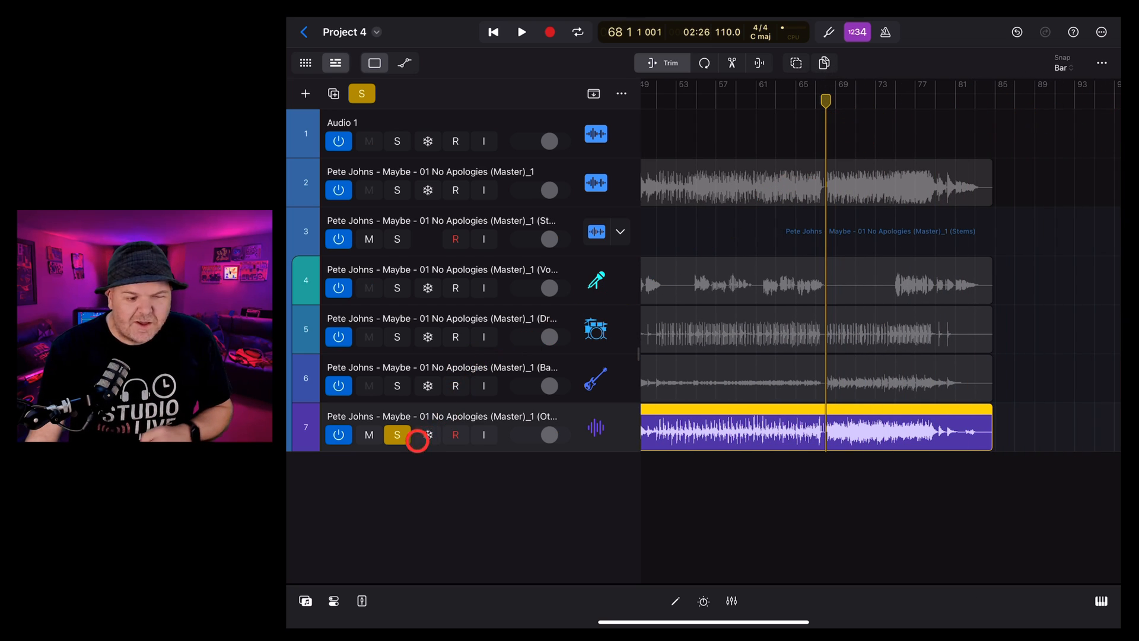
pyautogui.click(521, 31)
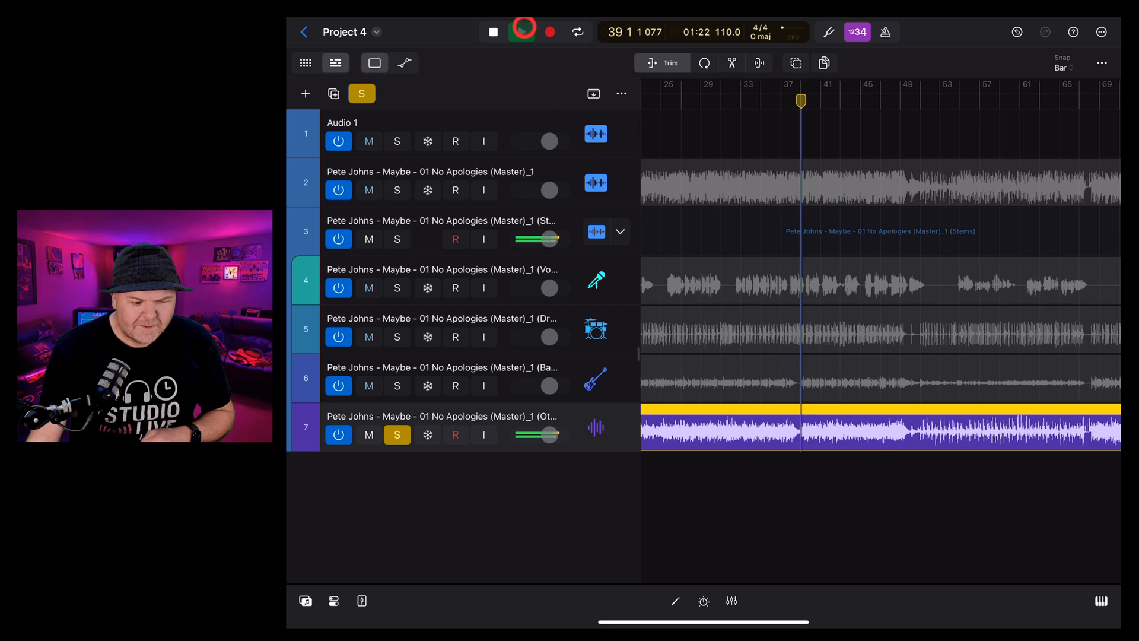
pyautogui.click(521, 32)
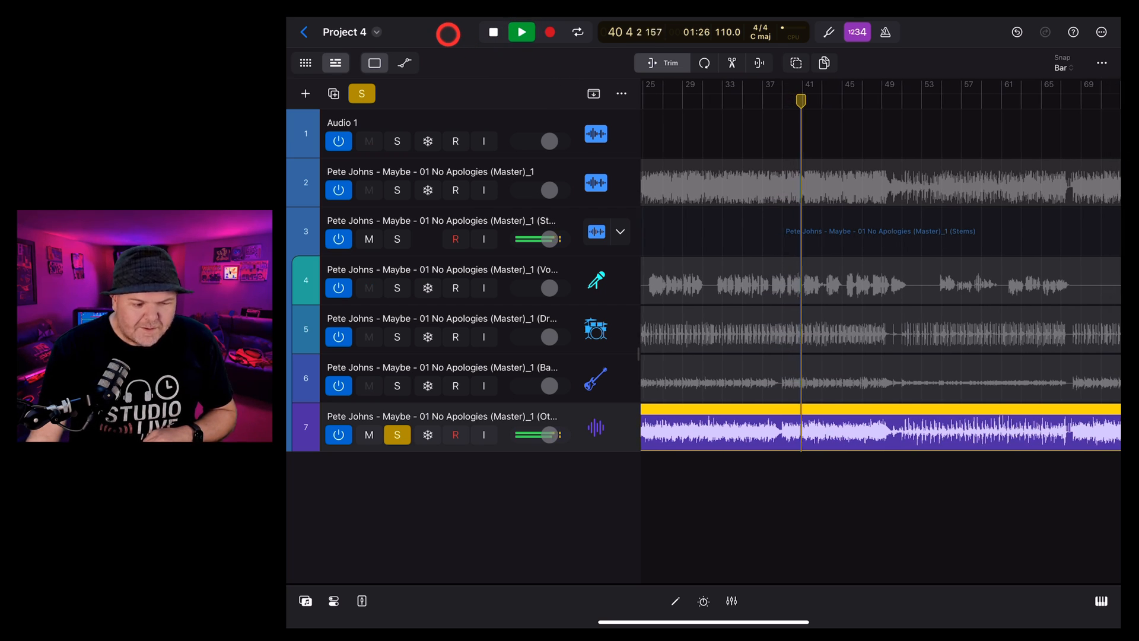
pyautogui.click(492, 32)
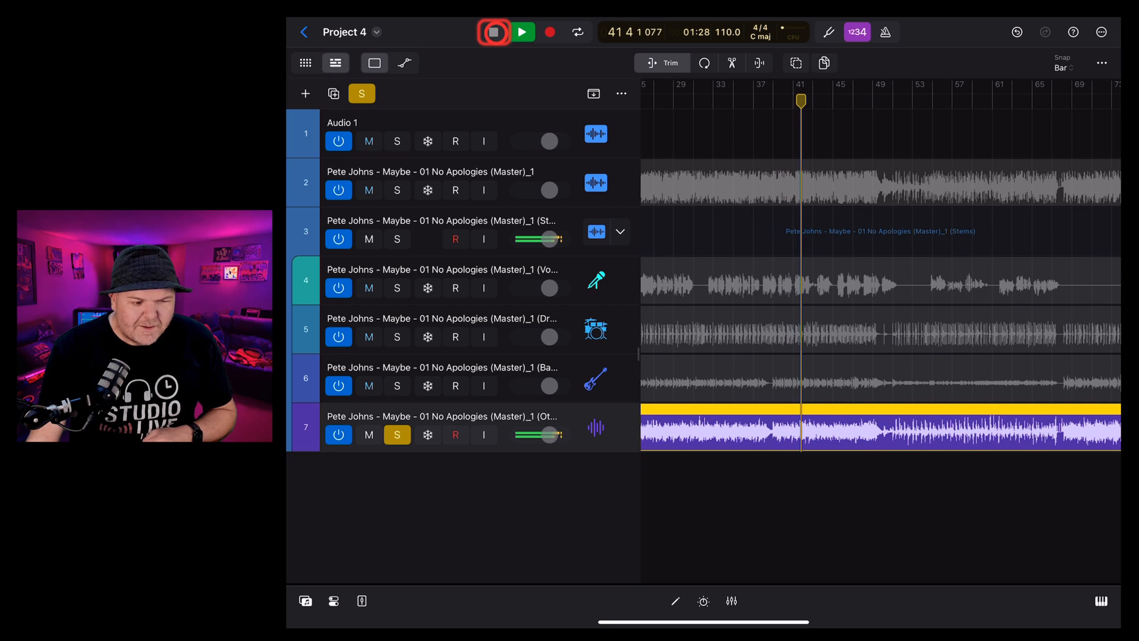
pyautogui.click(493, 32)
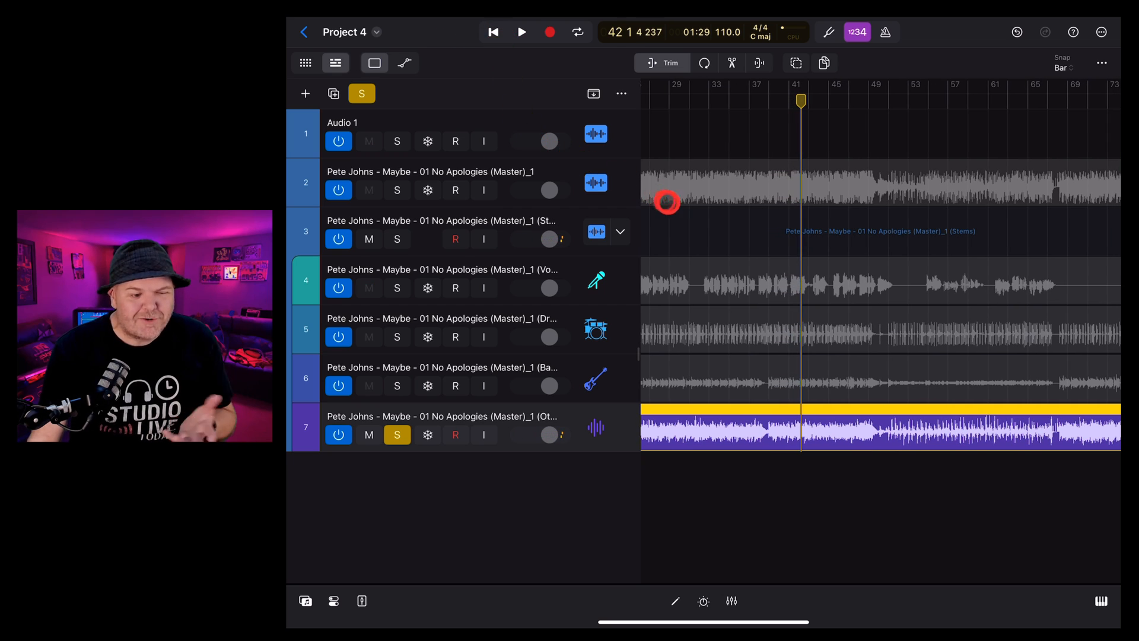
# Solo Vocals and Bass too, then clear all solos and play every stem together.
pyautogui.click(397, 386)
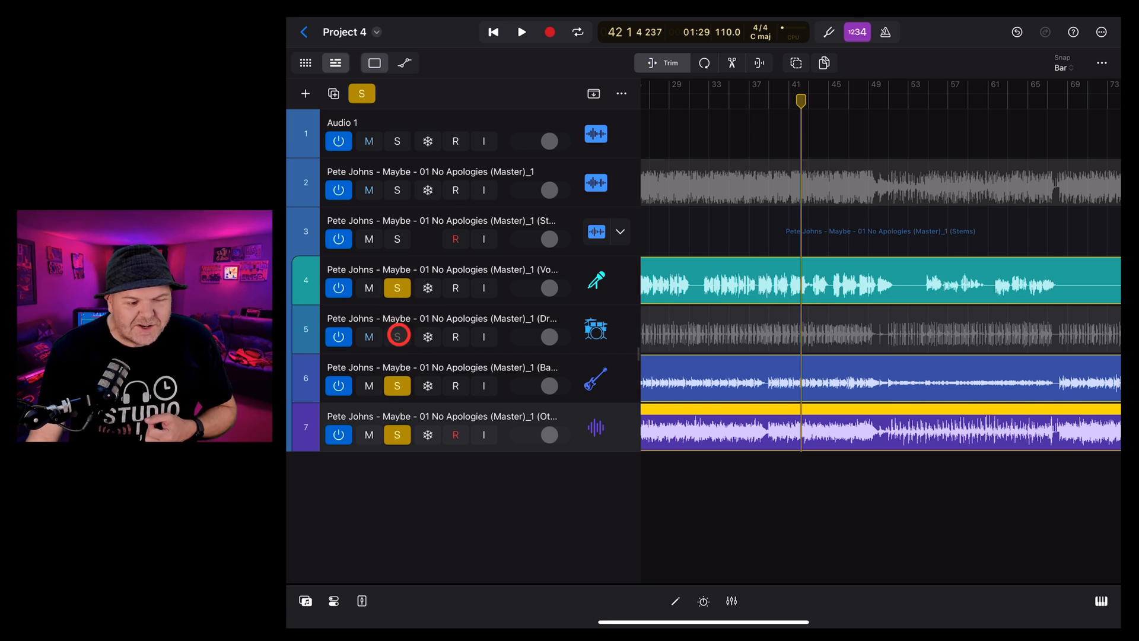
pyautogui.click(397, 385)
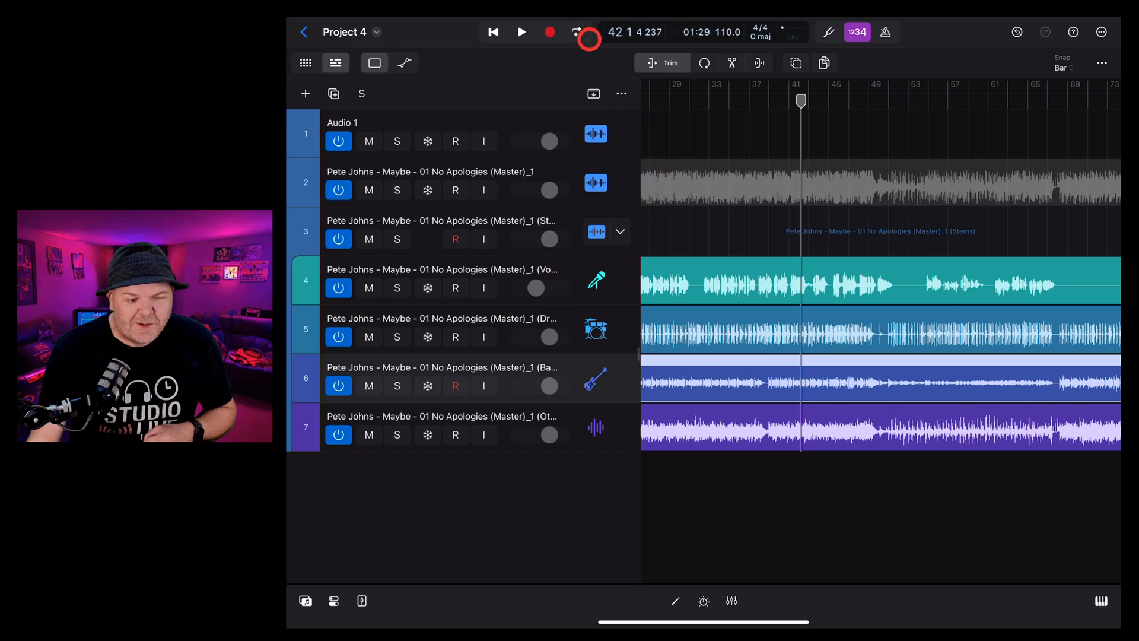
pyautogui.click(521, 32)
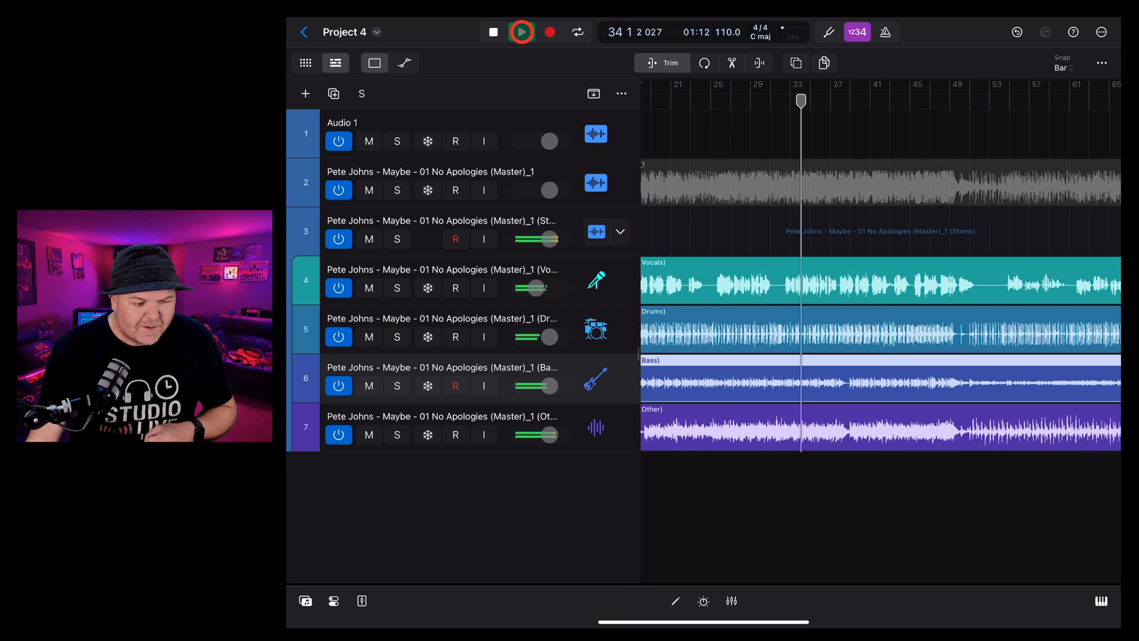
pyautogui.click(521, 32)
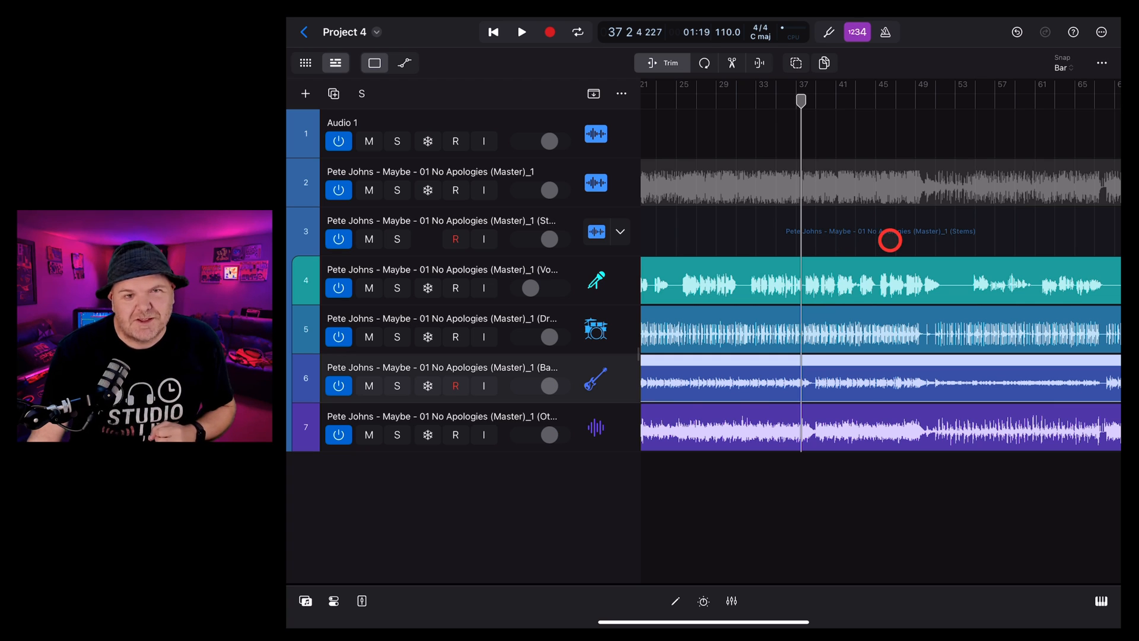
pyautogui.click(455, 287)
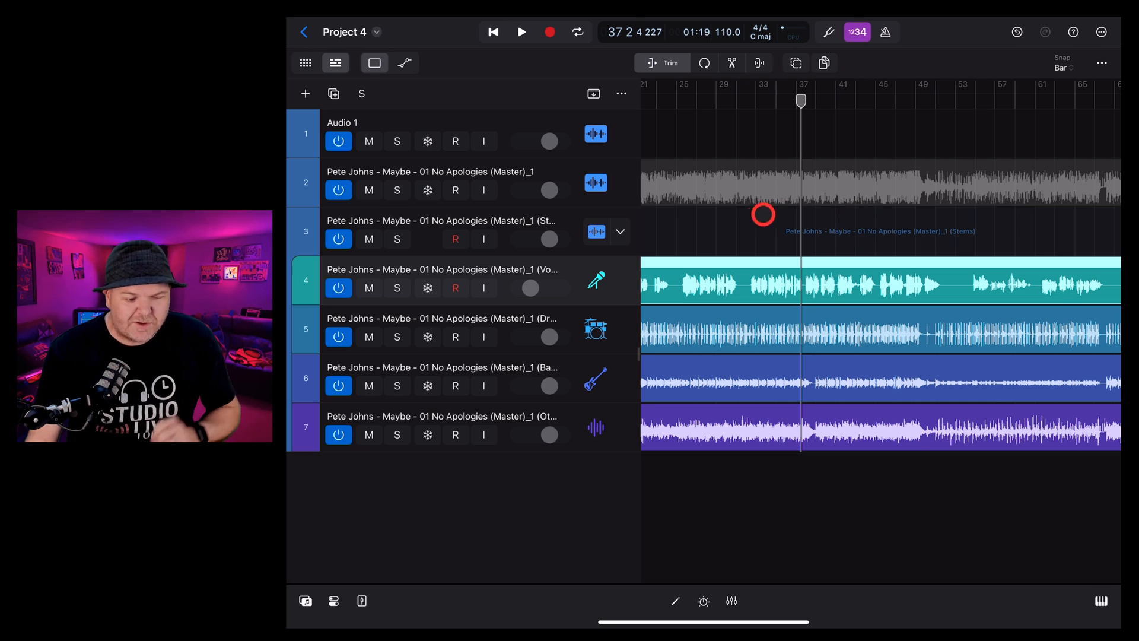
# Add the ChromaGlow audio effect to the Vocals stem from the Inspector's Audio FX.
pyautogui.click(703, 602)
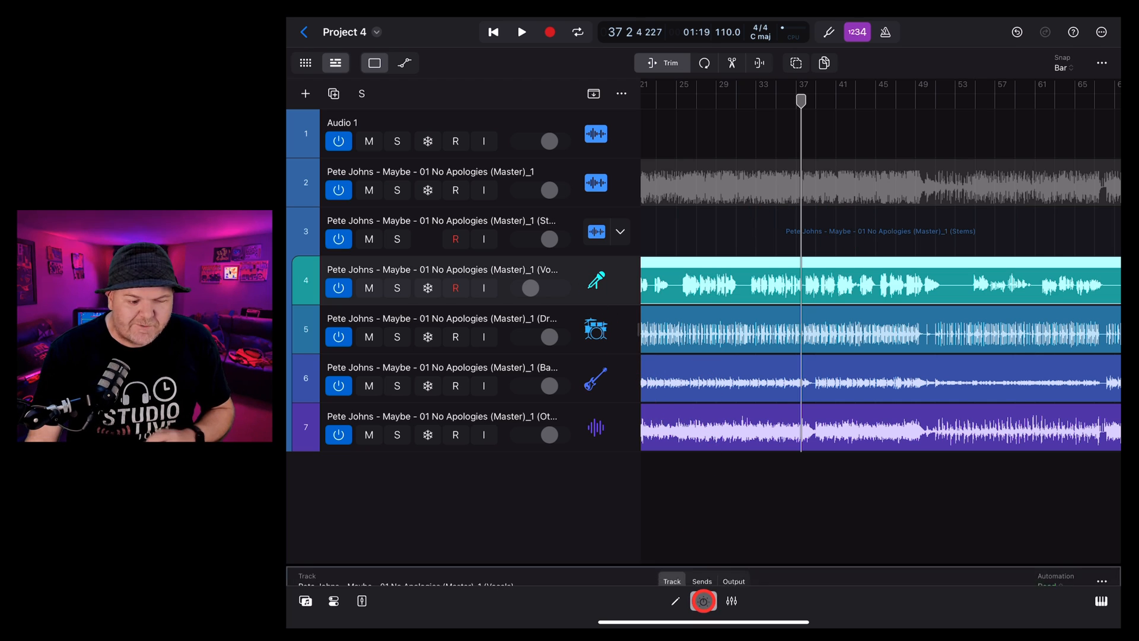
pyautogui.click(703, 602)
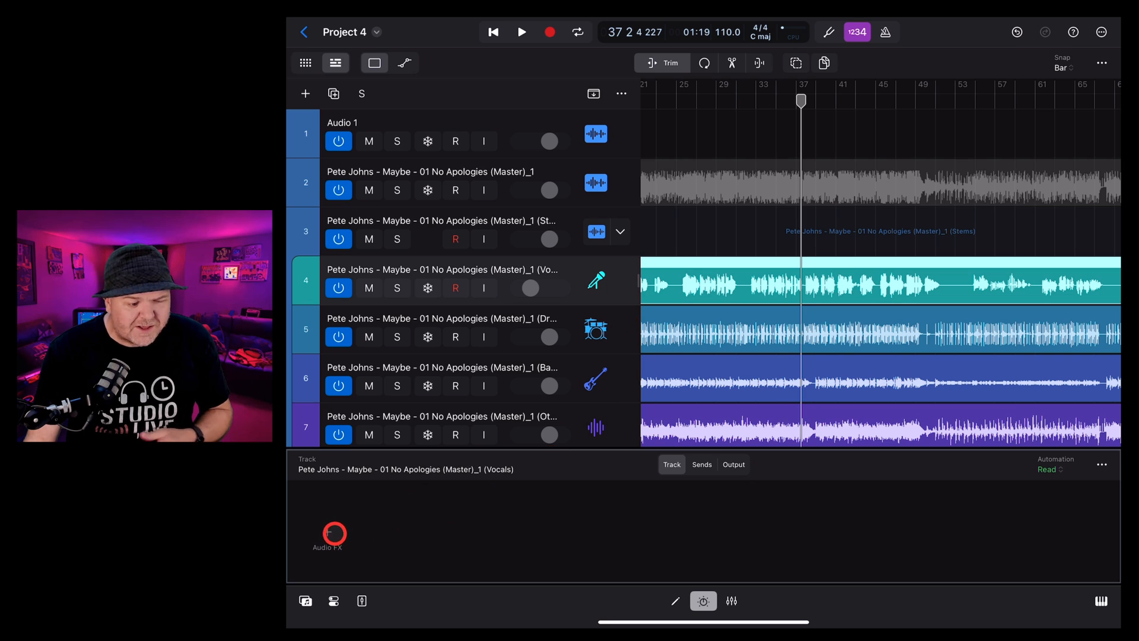
pyautogui.click(328, 536)
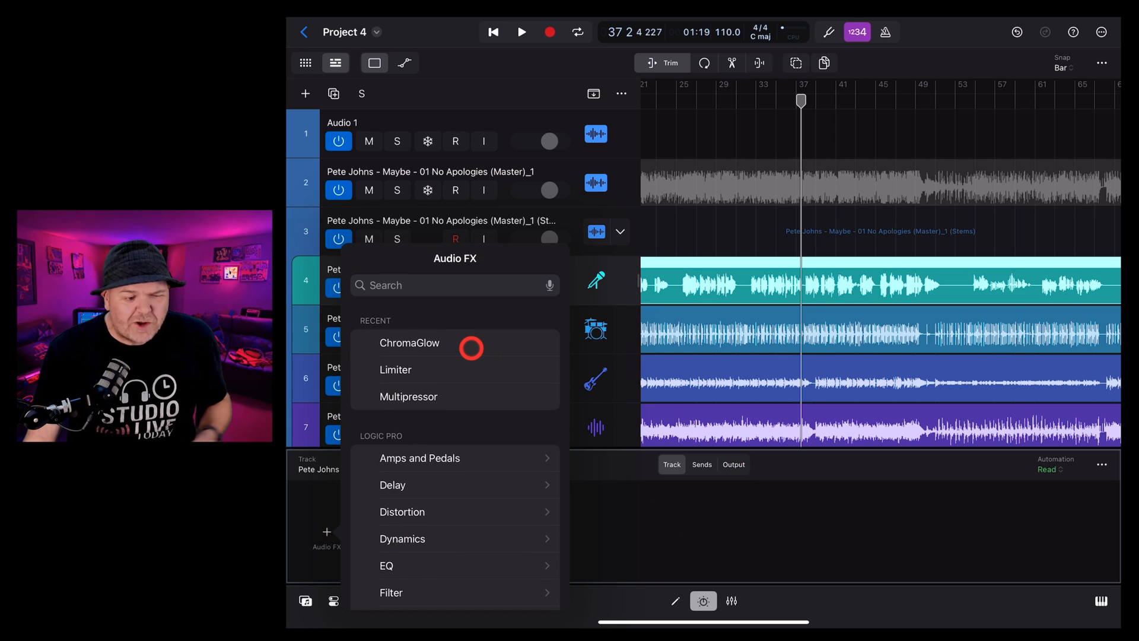
pyautogui.click(409, 342)
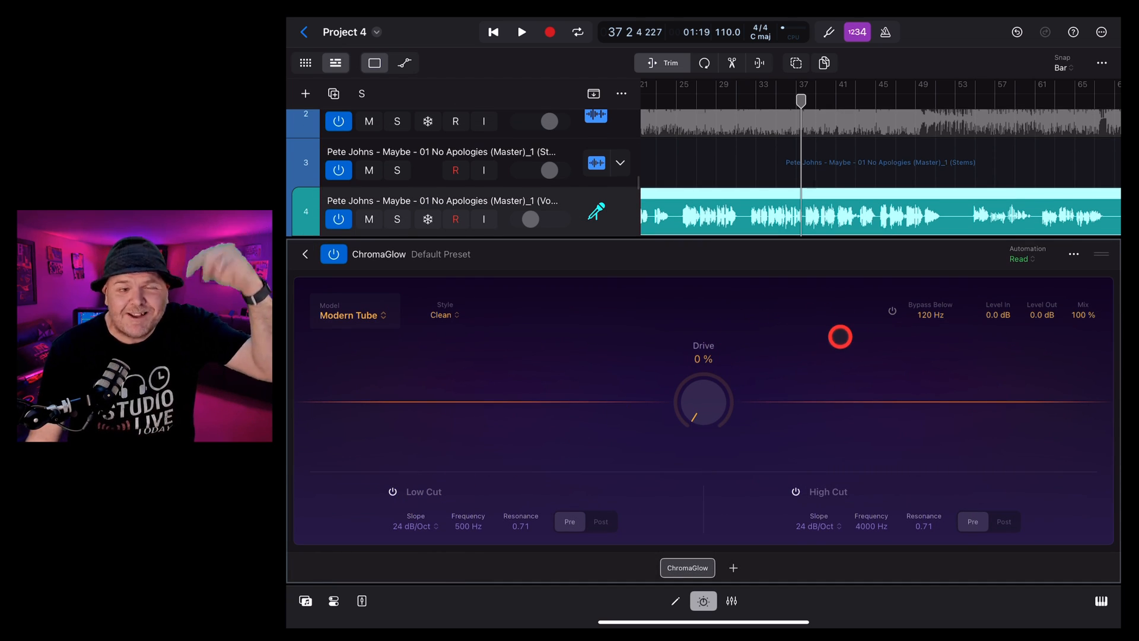
pyautogui.click(304, 255)
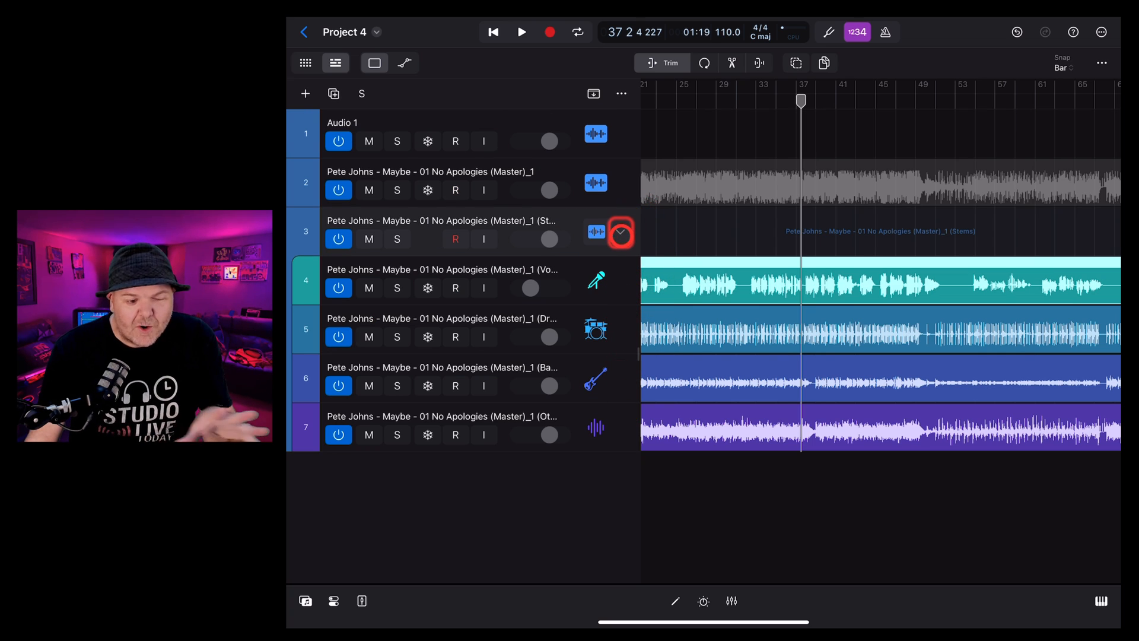
# Collapse the Stems track stack, expand it, and collapse it again.
pyautogui.click(620, 231)
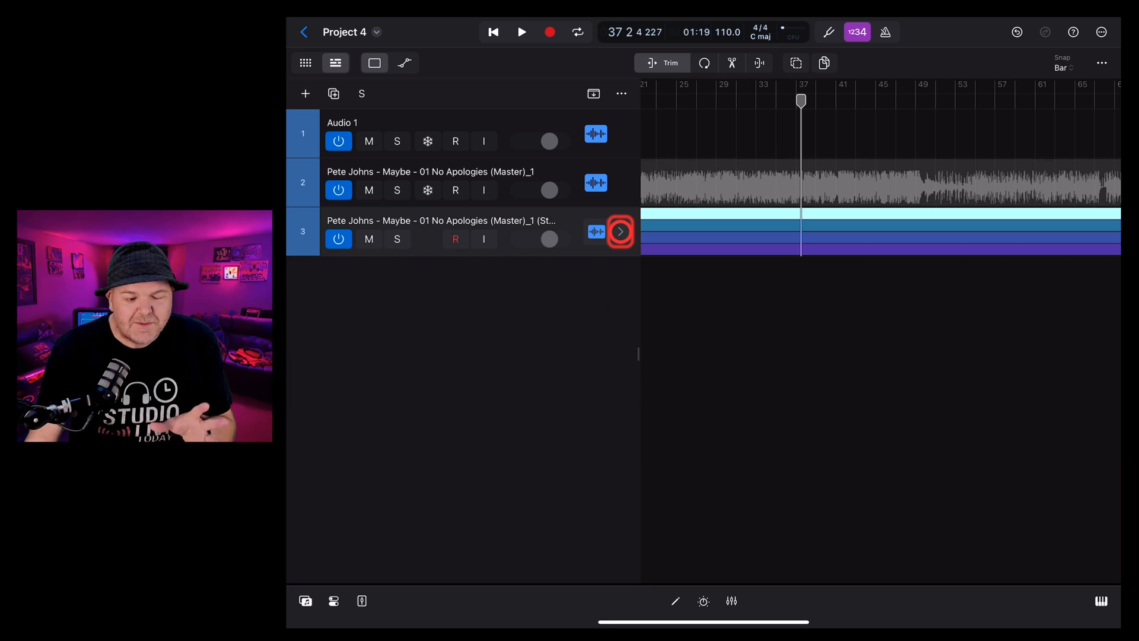
pyautogui.click(619, 231)
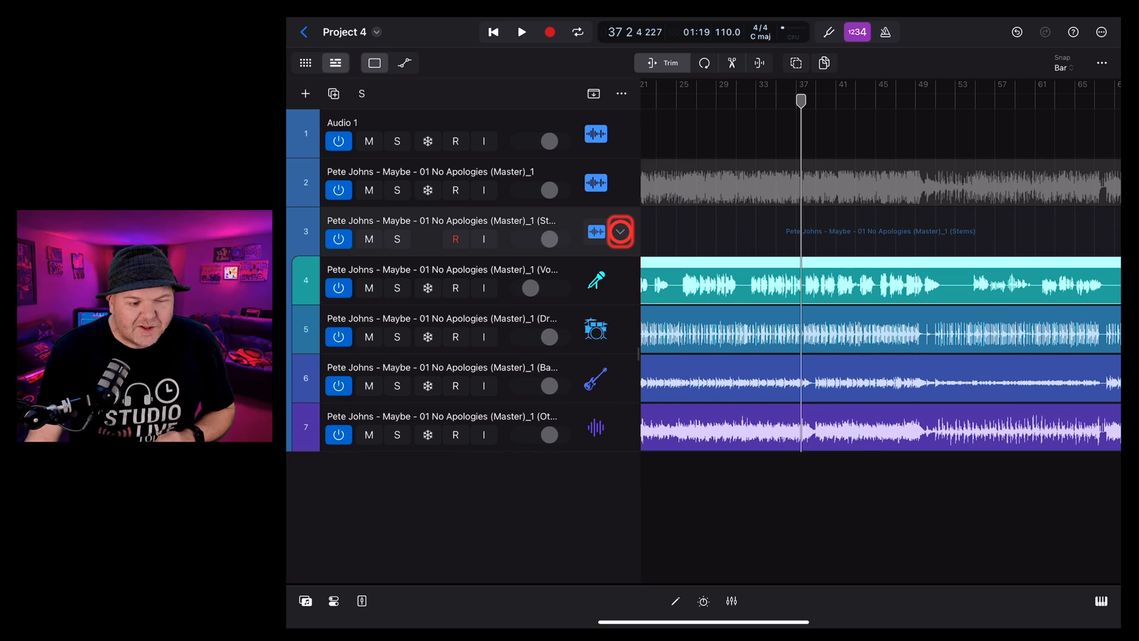
pyautogui.click(620, 231)
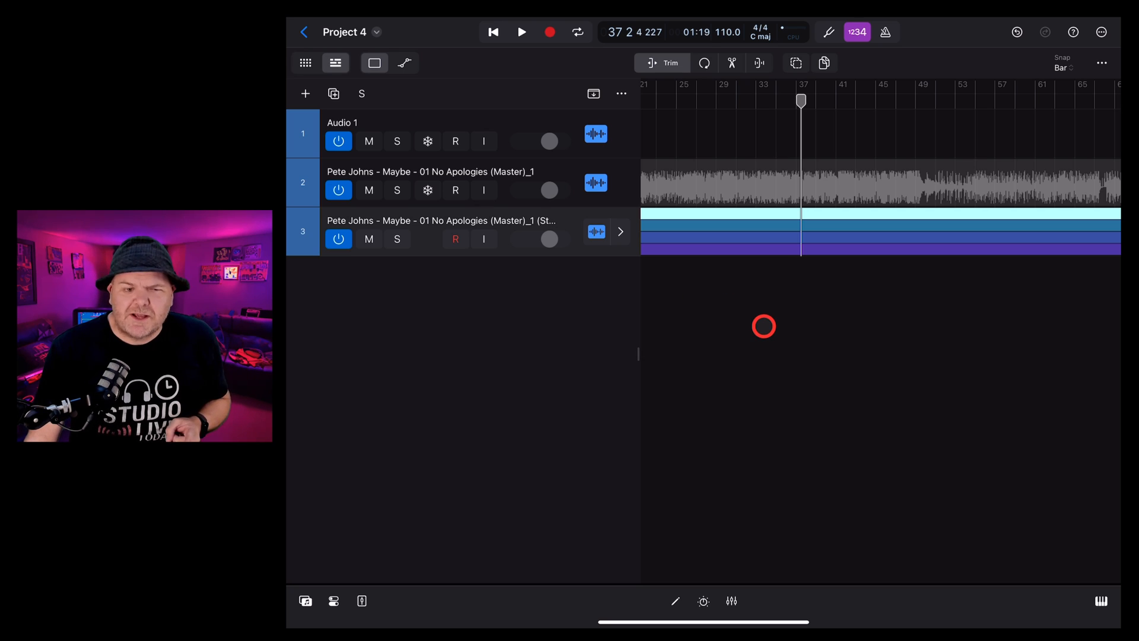
# Add 8. Lucky v1 from Files as a new track, converting it to the project sample rate.
pyautogui.click(702, 18)
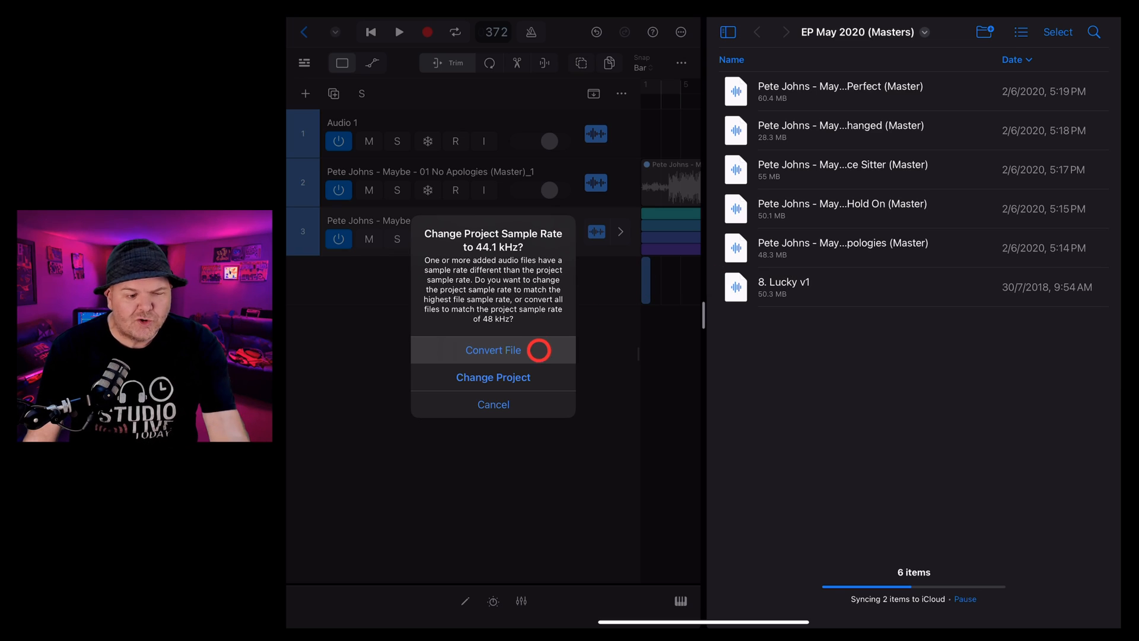
pyautogui.click(492, 349)
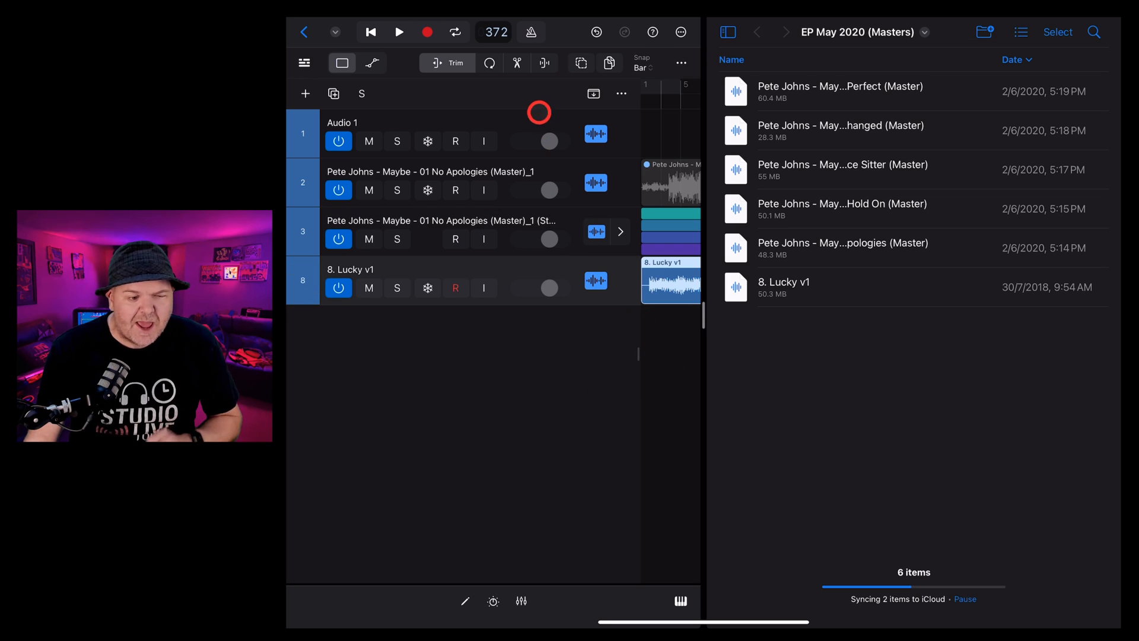
pyautogui.click(494, 32)
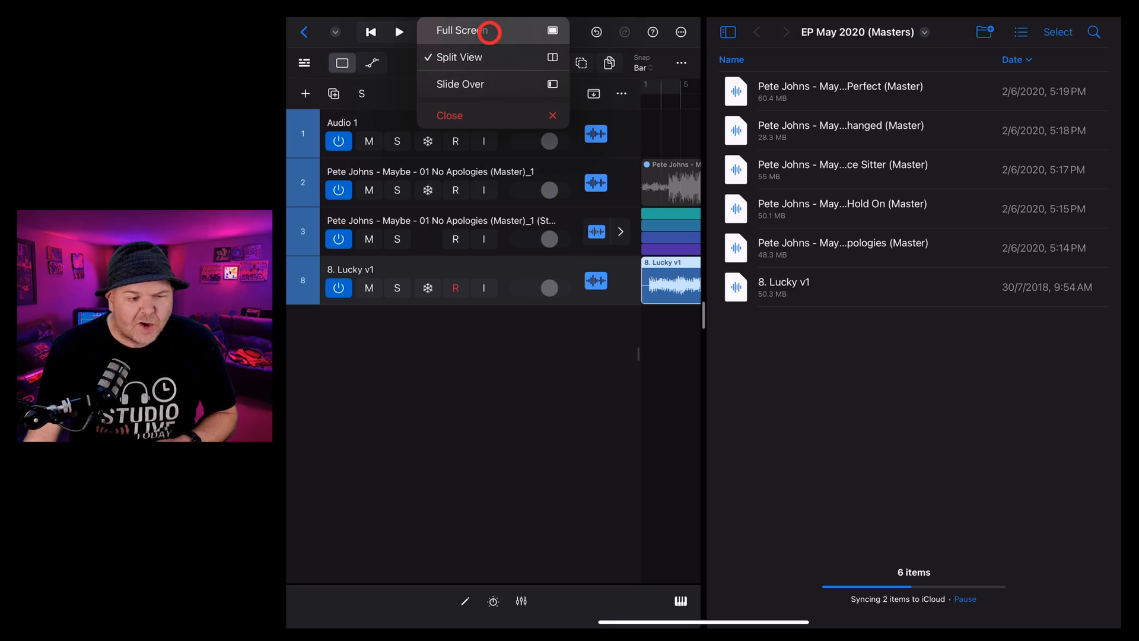
# Switch Logic to full screen and split the Lucky region into vocals, drums, bass and other stems.
pyautogui.click(460, 30)
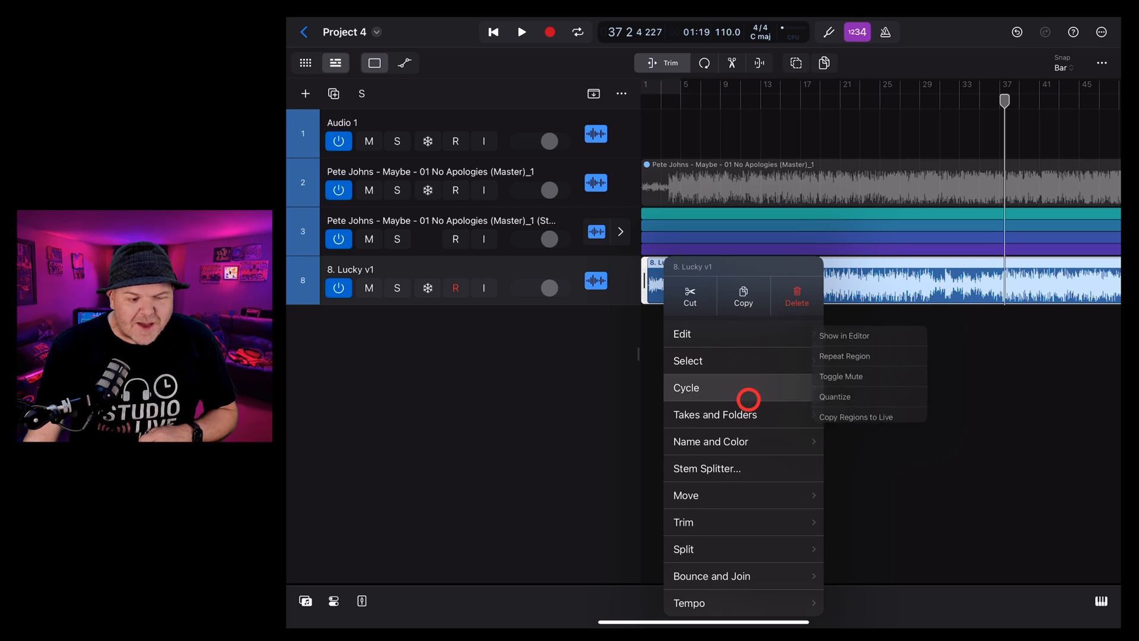
pyautogui.click(706, 469)
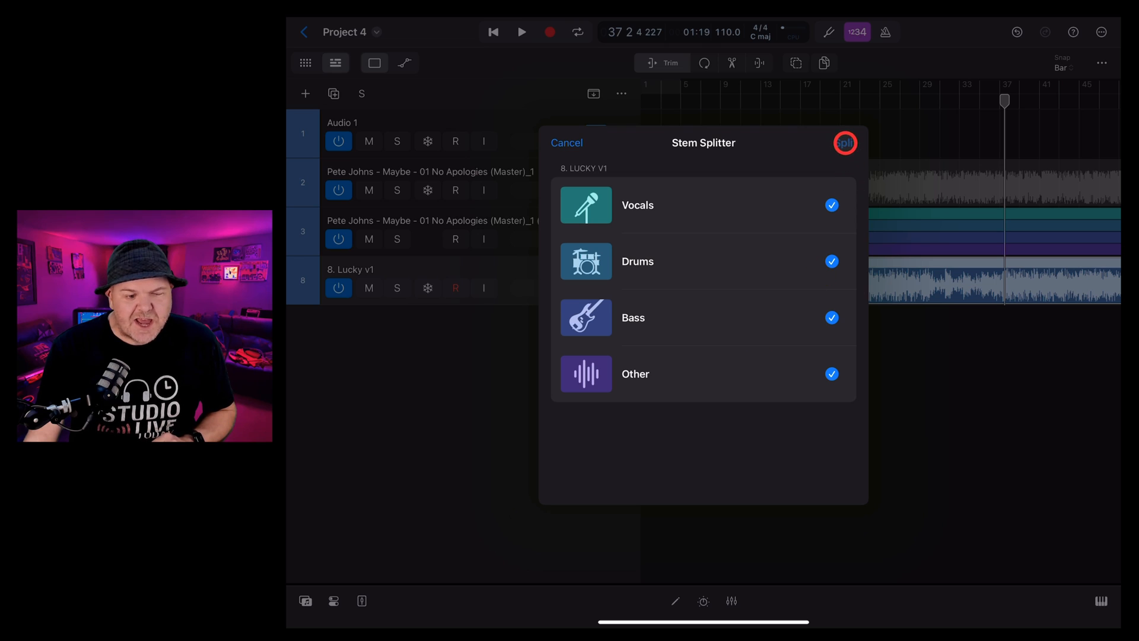
pyautogui.click(844, 142)
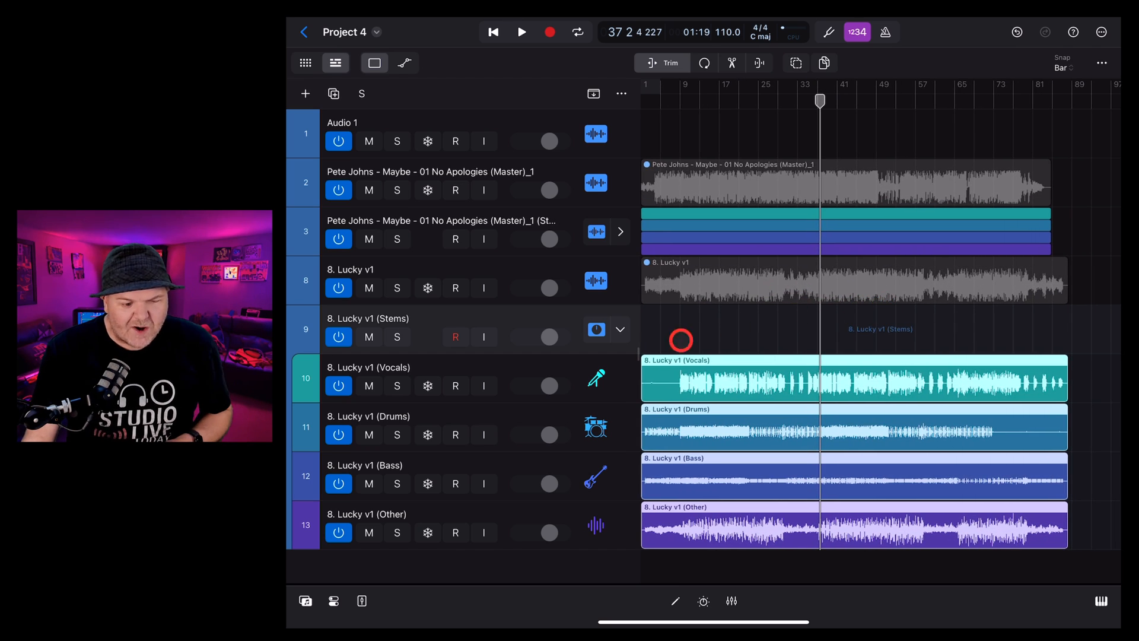
pyautogui.click(621, 330)
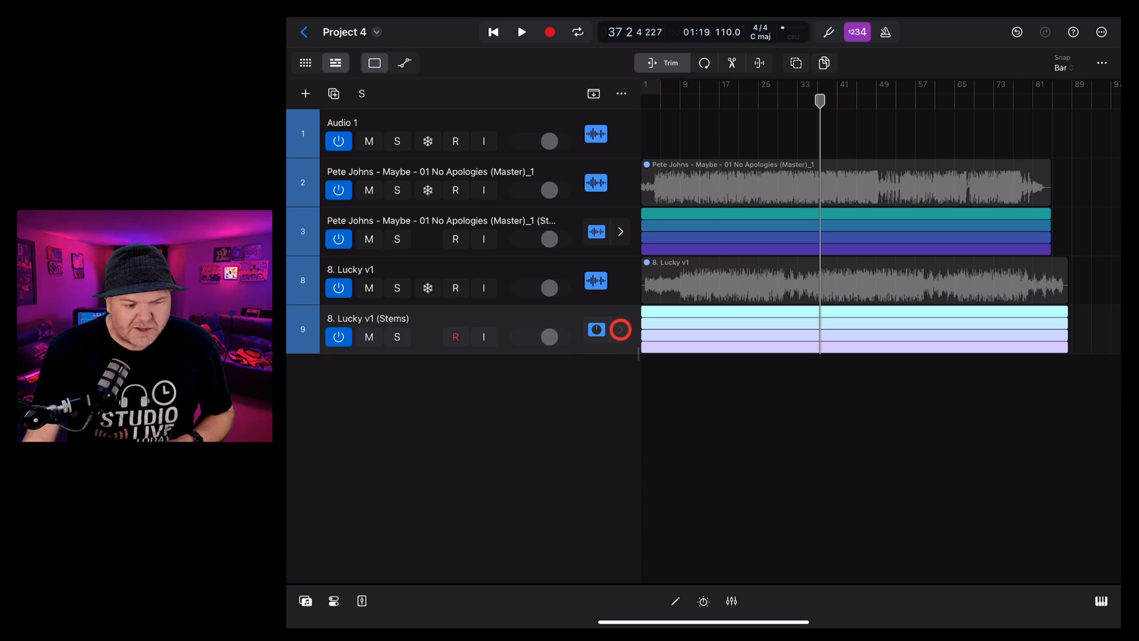
pyautogui.click(621, 329)
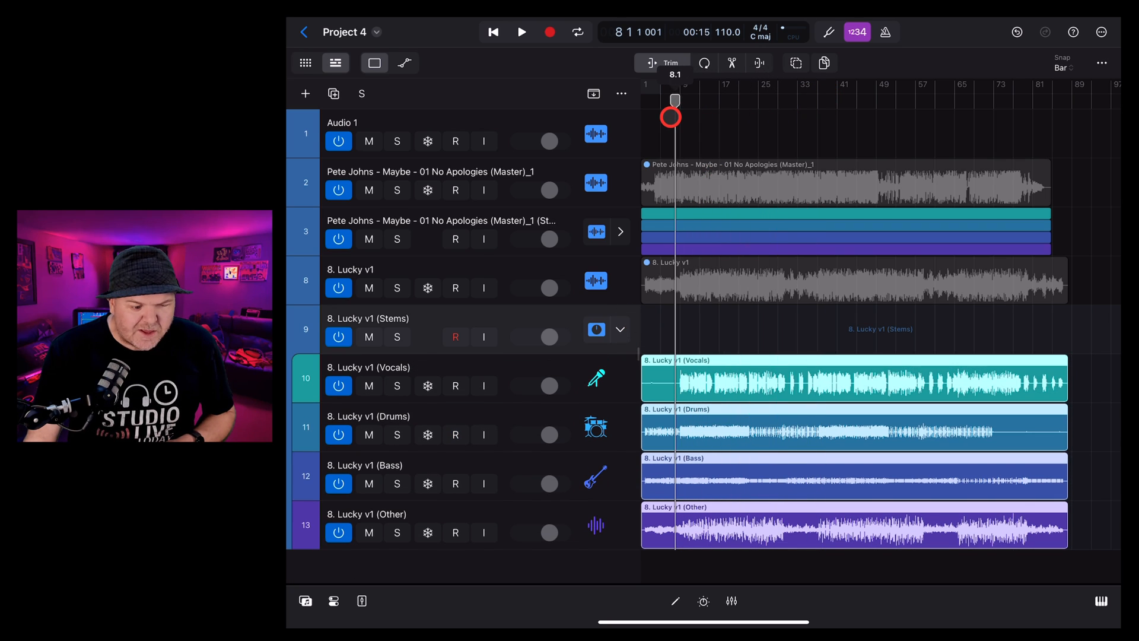
pyautogui.click(521, 32)
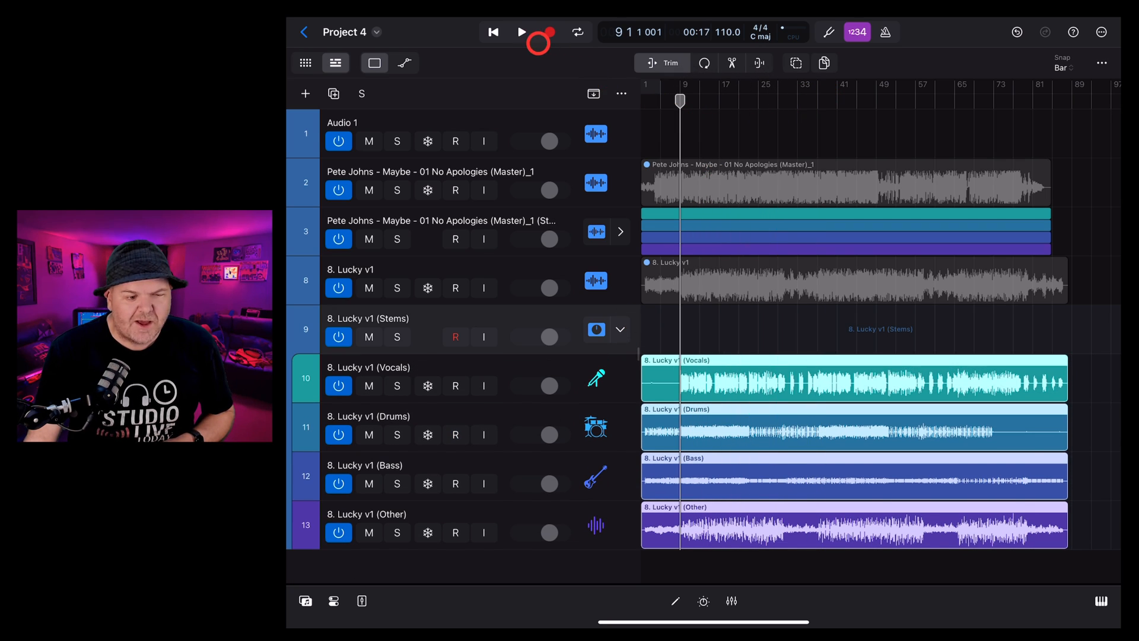
pyautogui.click(521, 32)
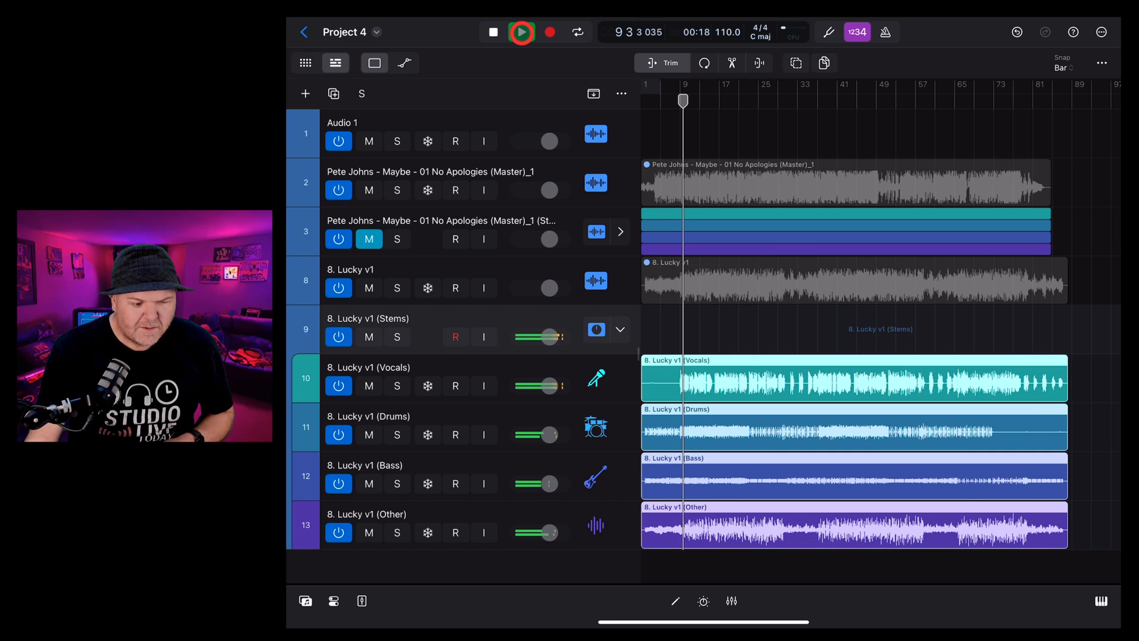
pyautogui.click(520, 32)
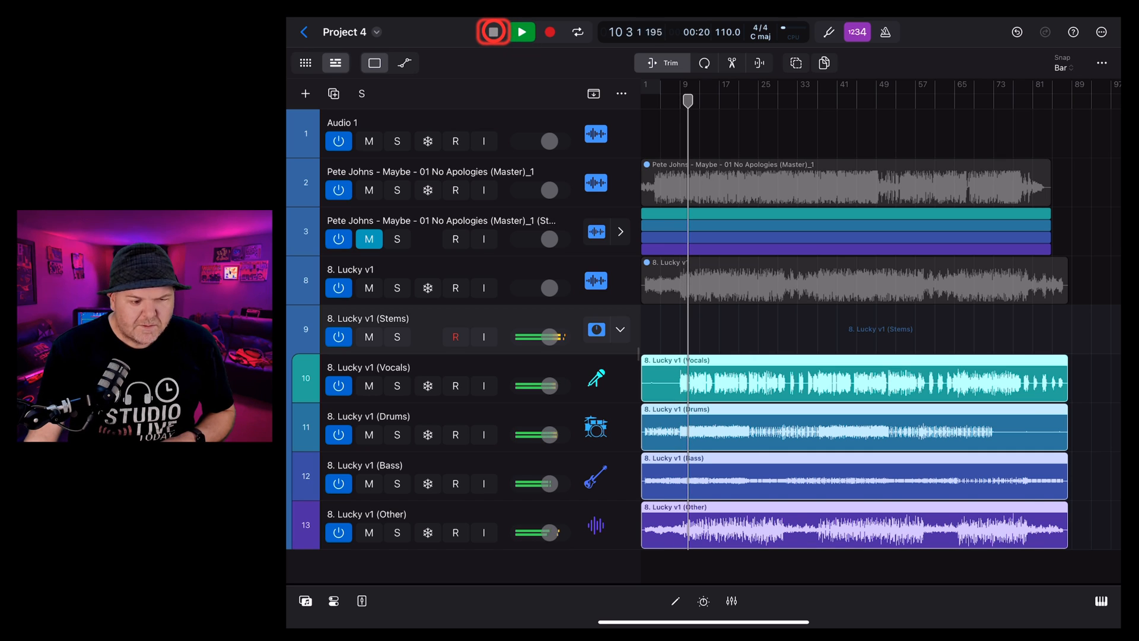
pyautogui.click(495, 32)
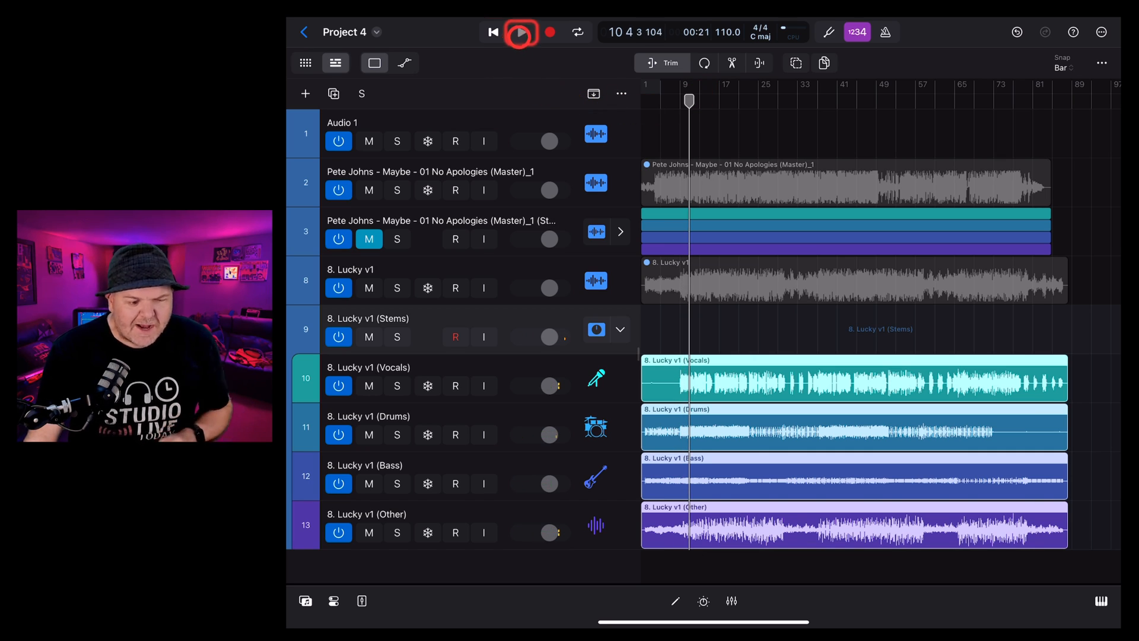
pyautogui.click(521, 32)
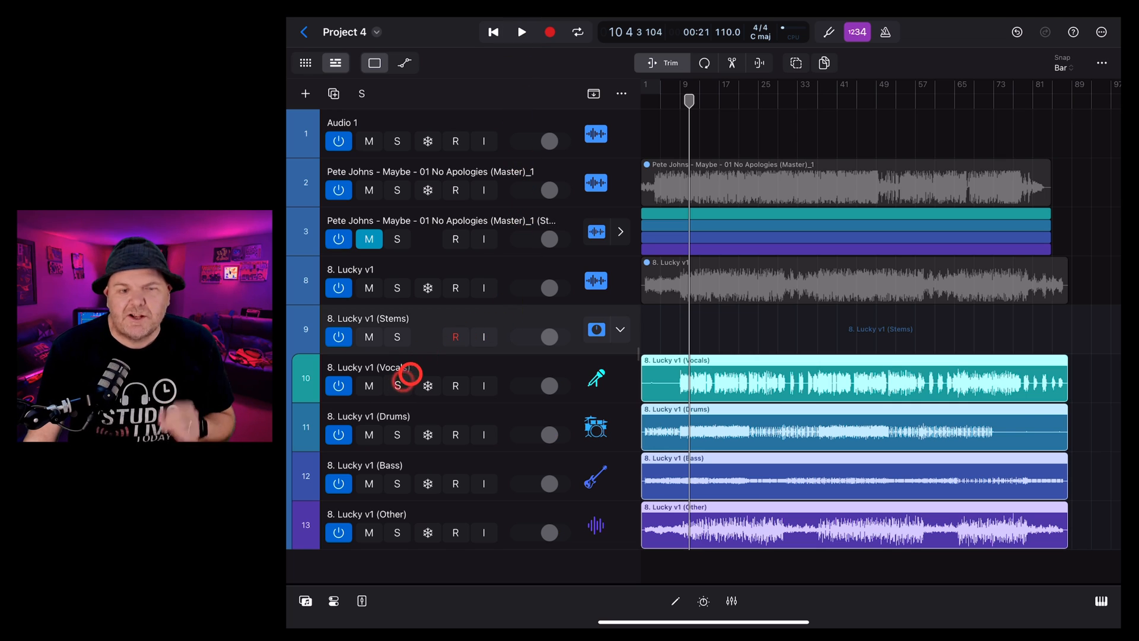
pyautogui.click(397, 385)
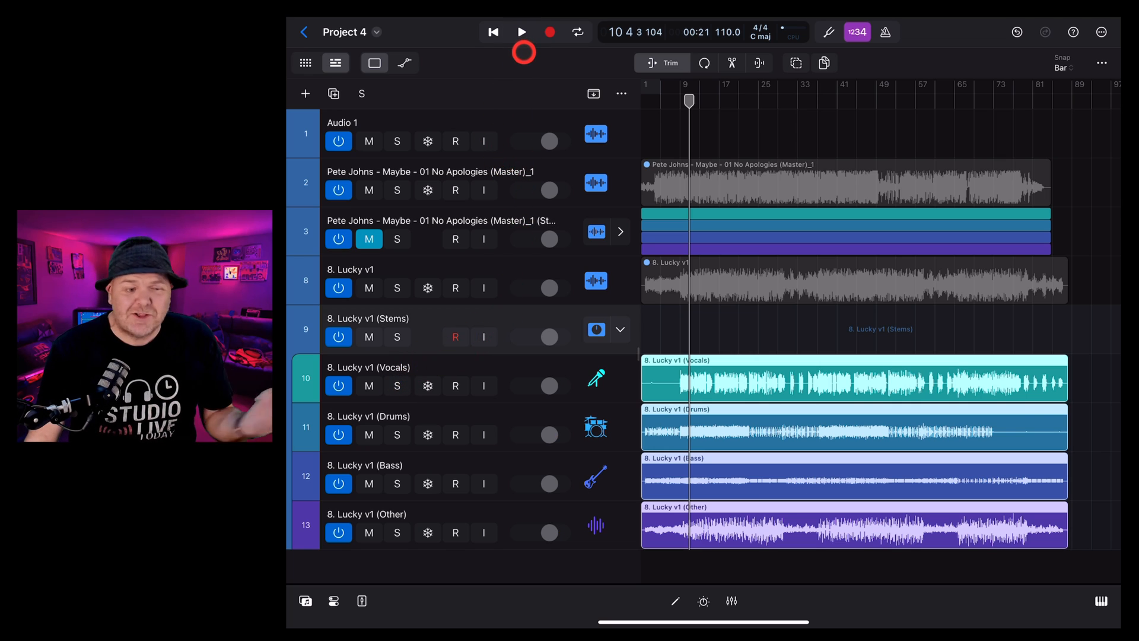
pyautogui.click(521, 31)
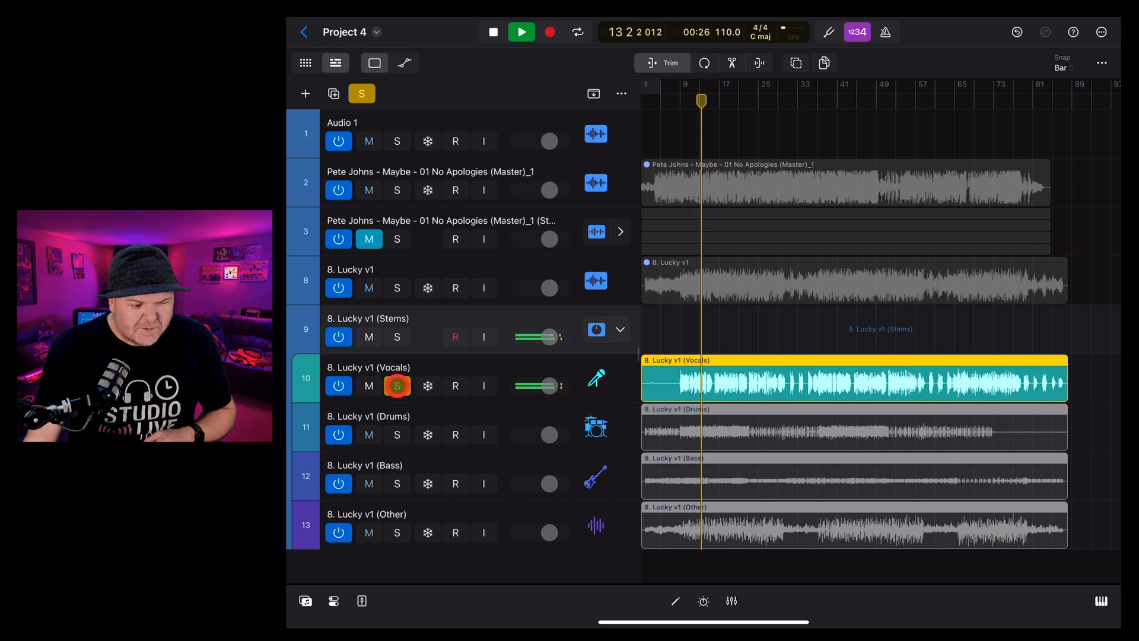
pyautogui.click(397, 436)
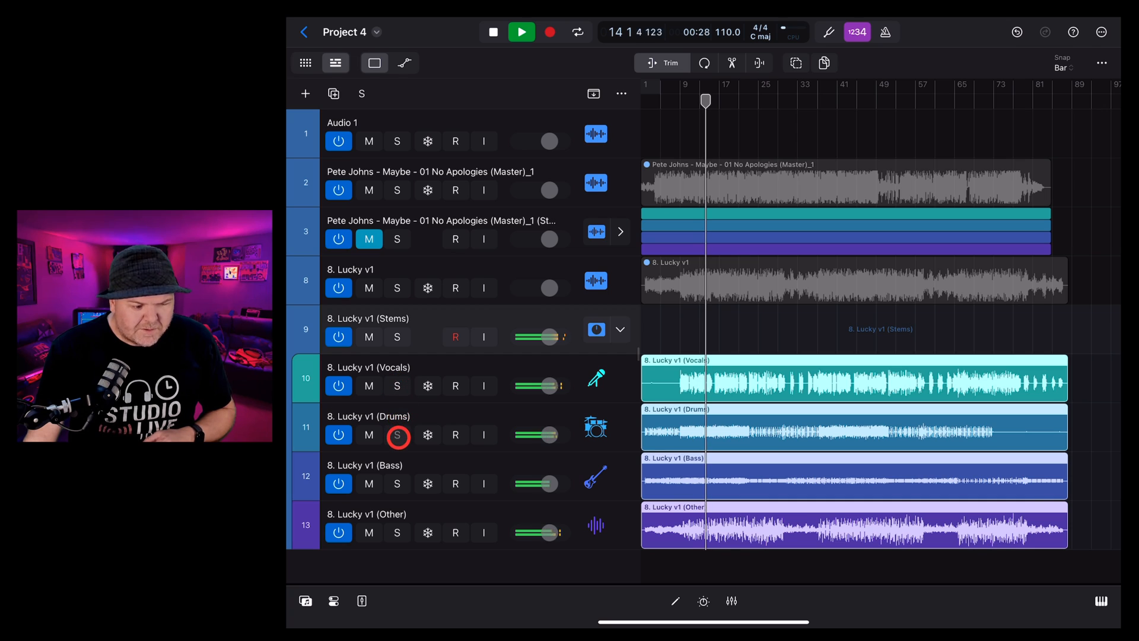
pyautogui.click(397, 435)
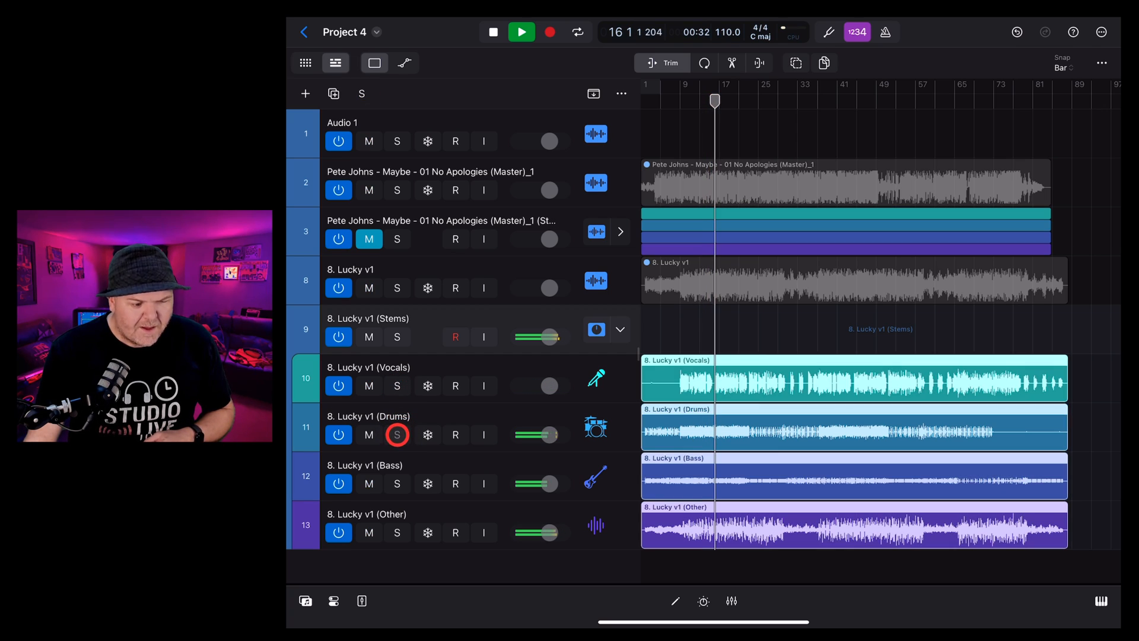
pyautogui.click(397, 483)
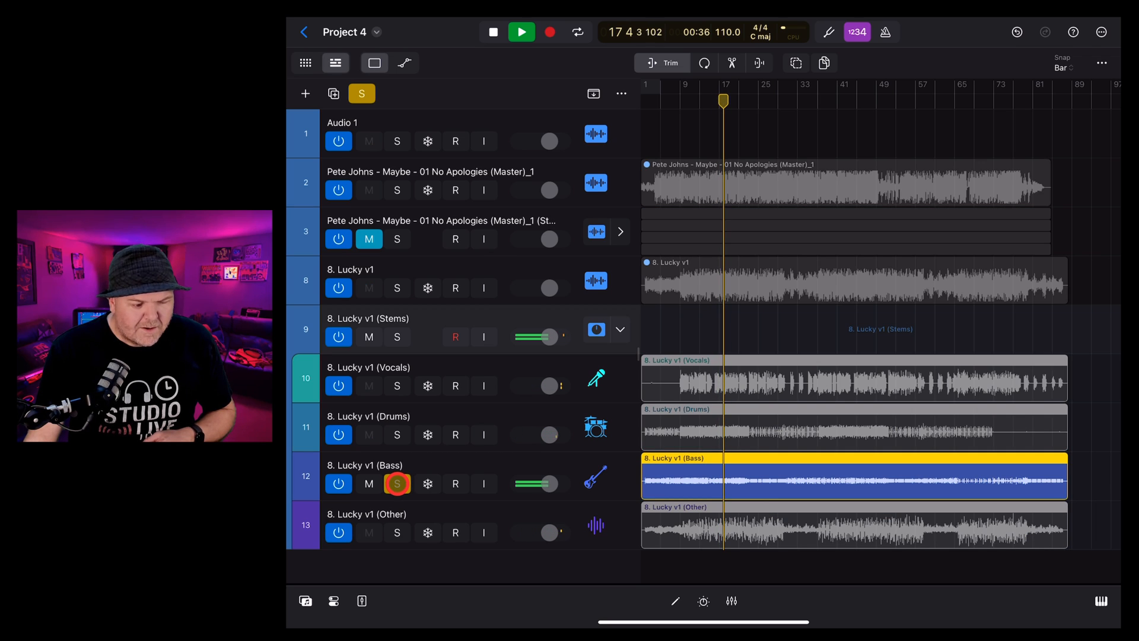
pyautogui.click(397, 483)
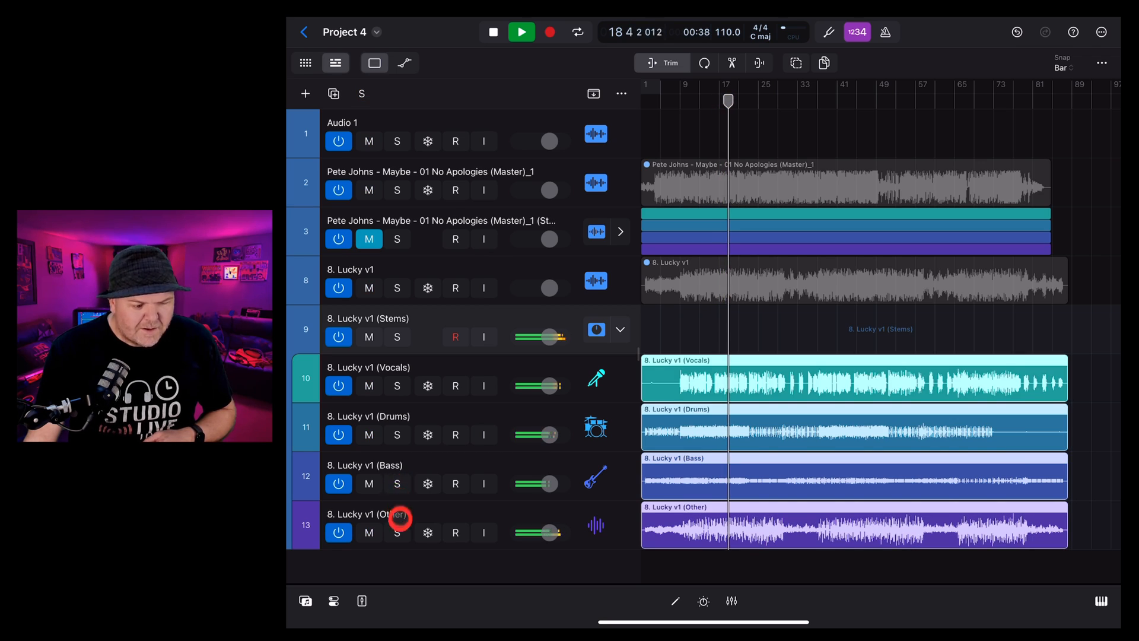
pyautogui.click(397, 531)
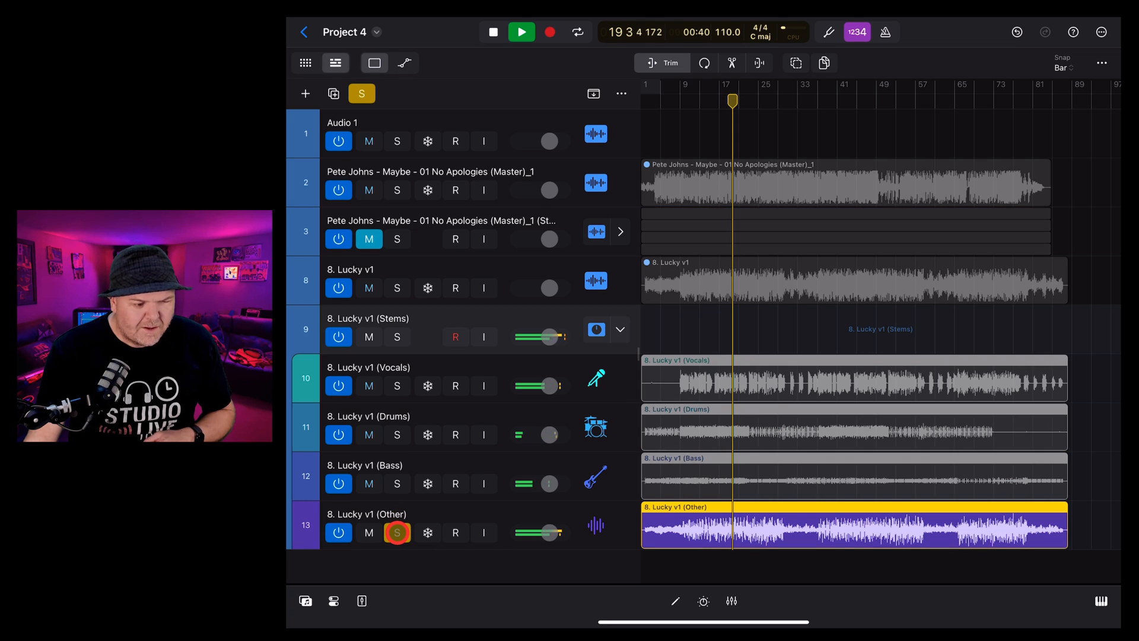
pyautogui.click(398, 533)
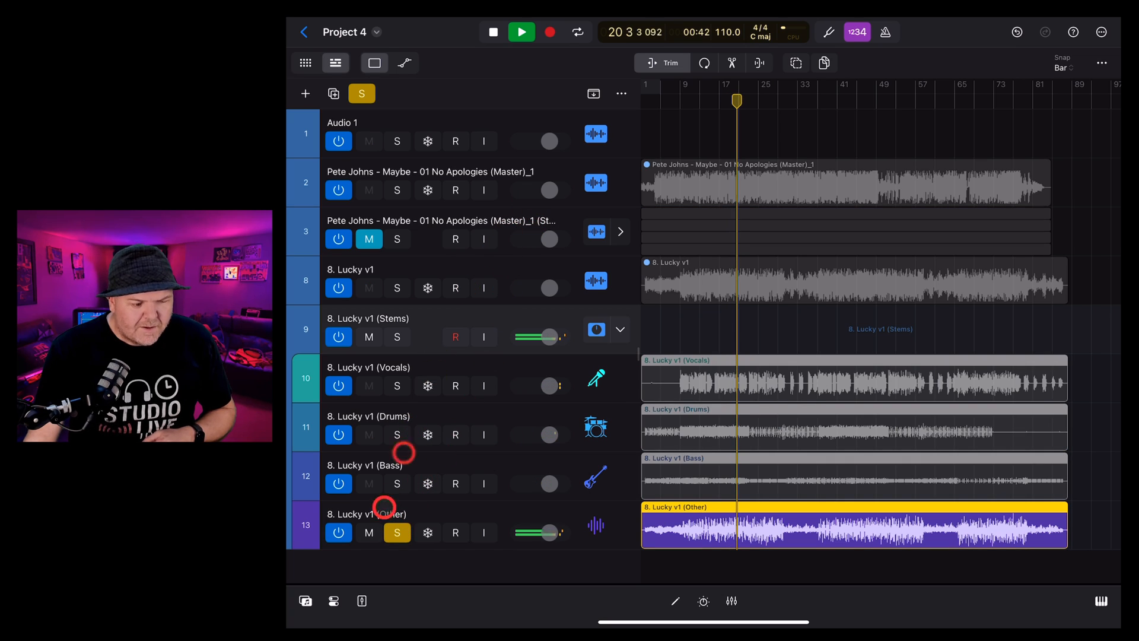
pyautogui.click(397, 533)
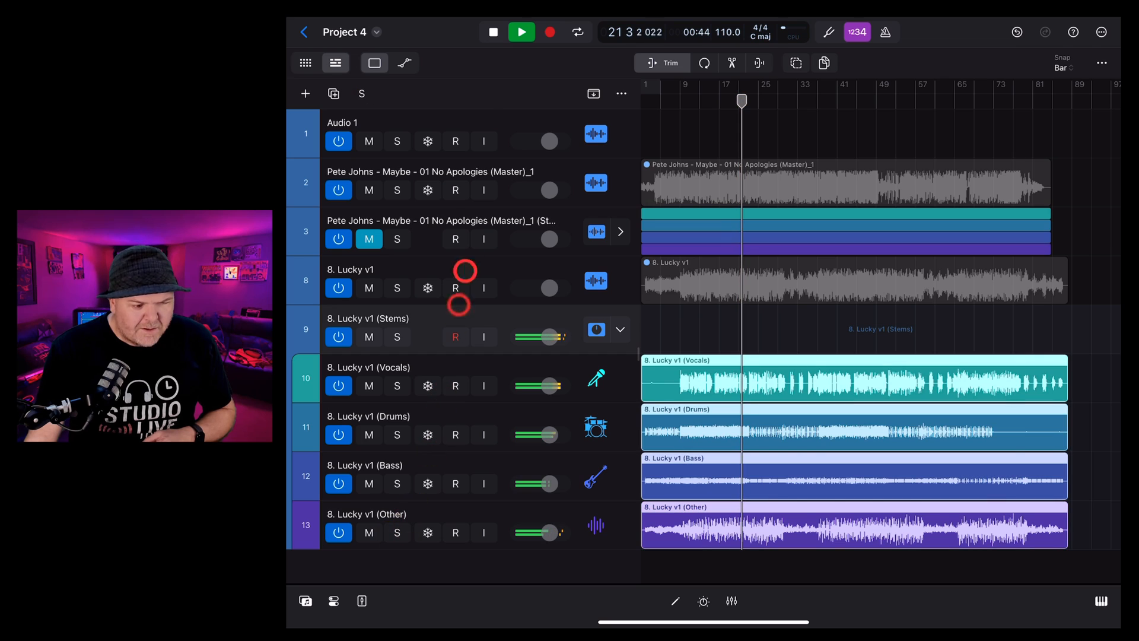
pyautogui.click(521, 32)
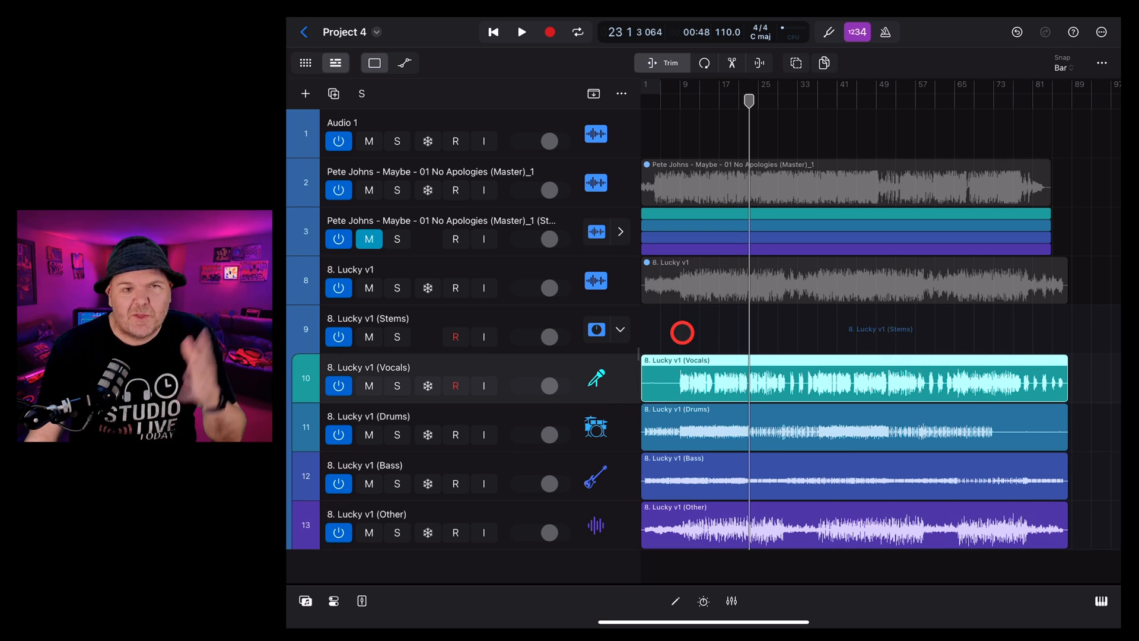
pyautogui.moveTo(708, 340)
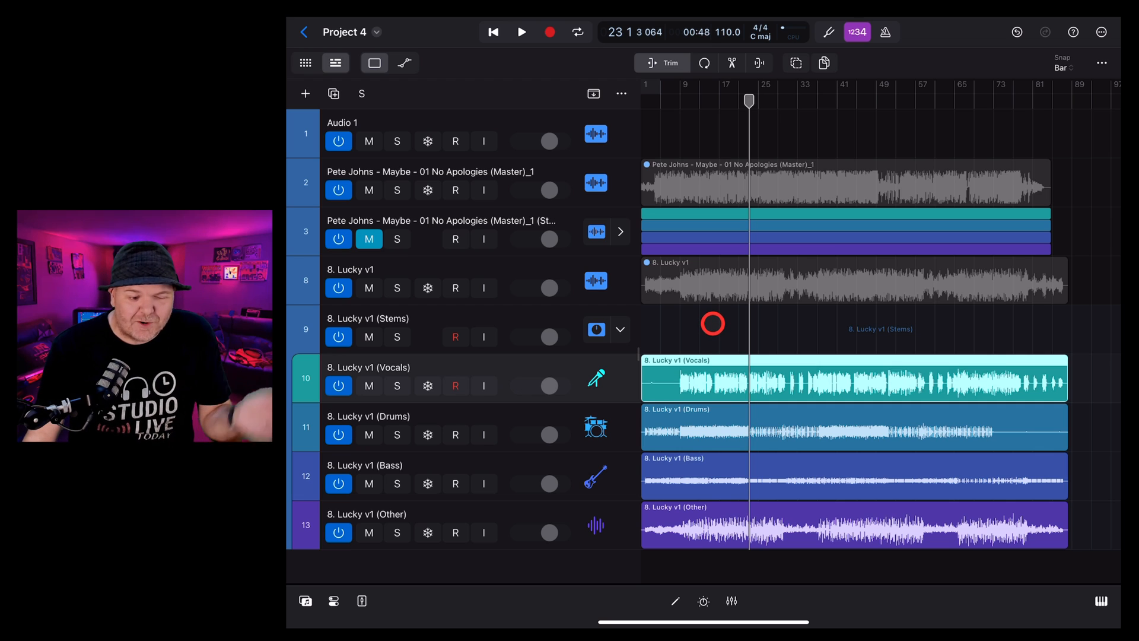
# Solo Lucky v1's Bass and Other stem tracks and start playback of both.
pyautogui.click(596, 378)
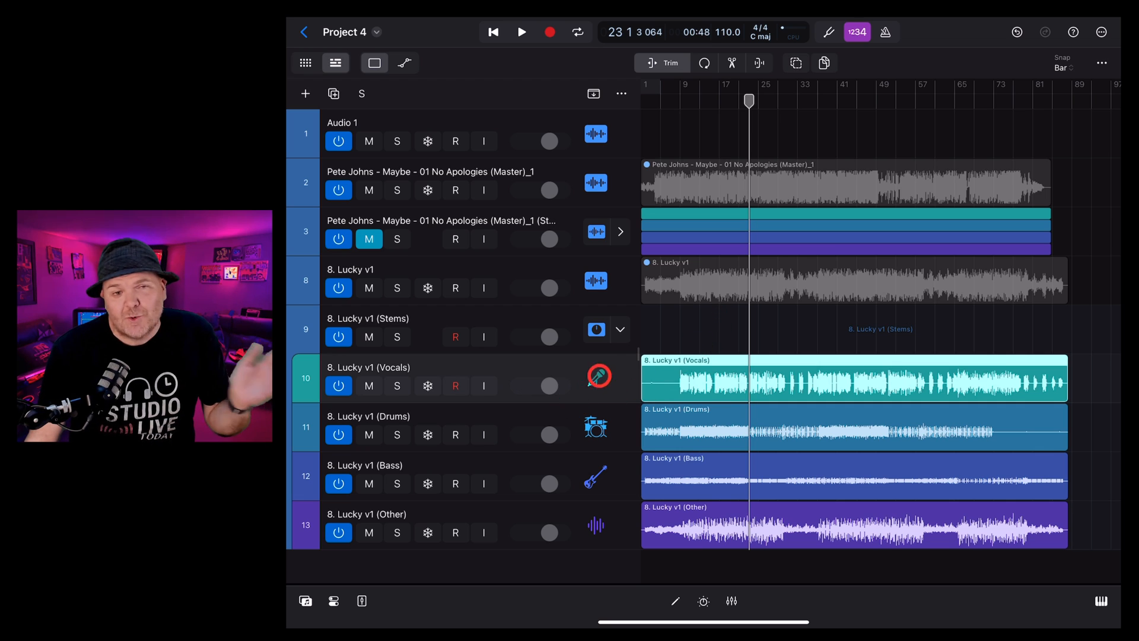
pyautogui.click(598, 376)
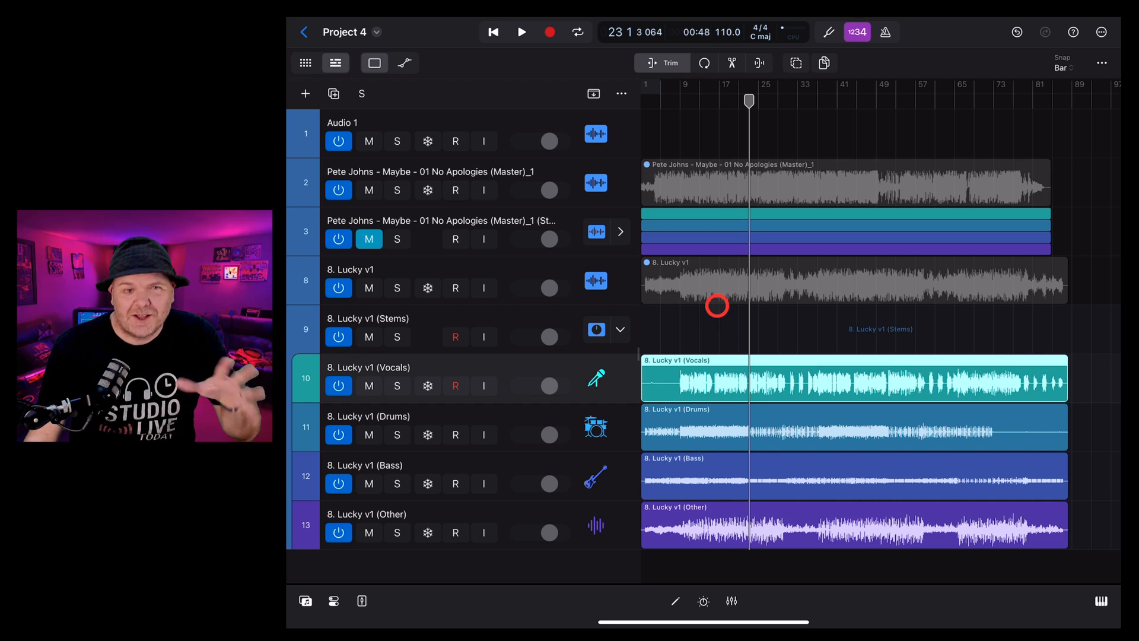
pyautogui.click(520, 32)
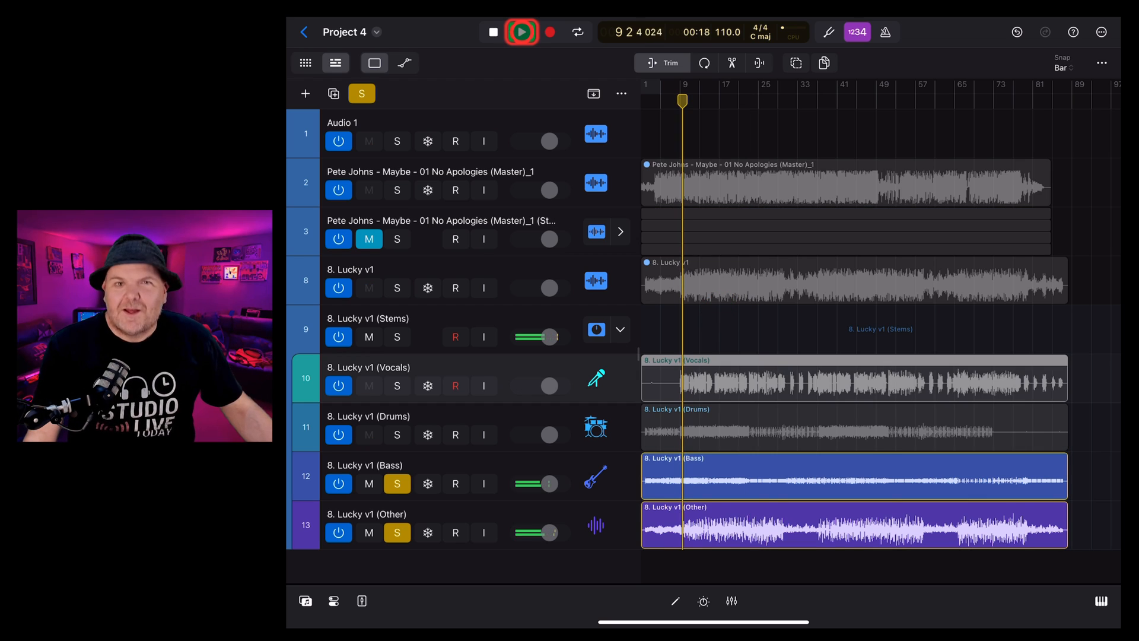
pyautogui.click(521, 32)
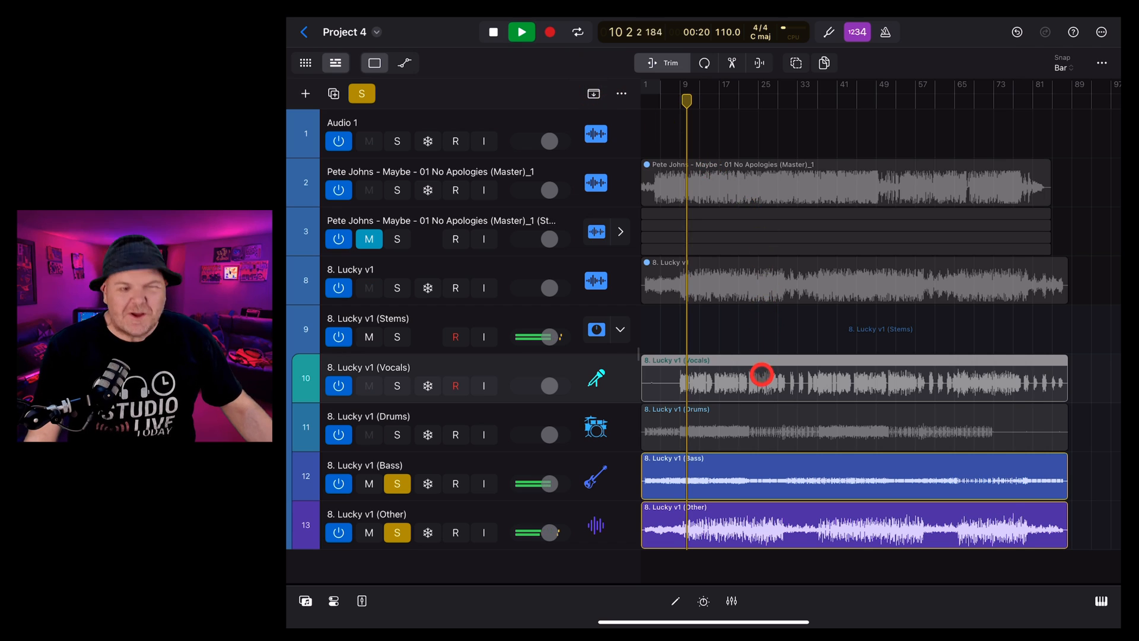